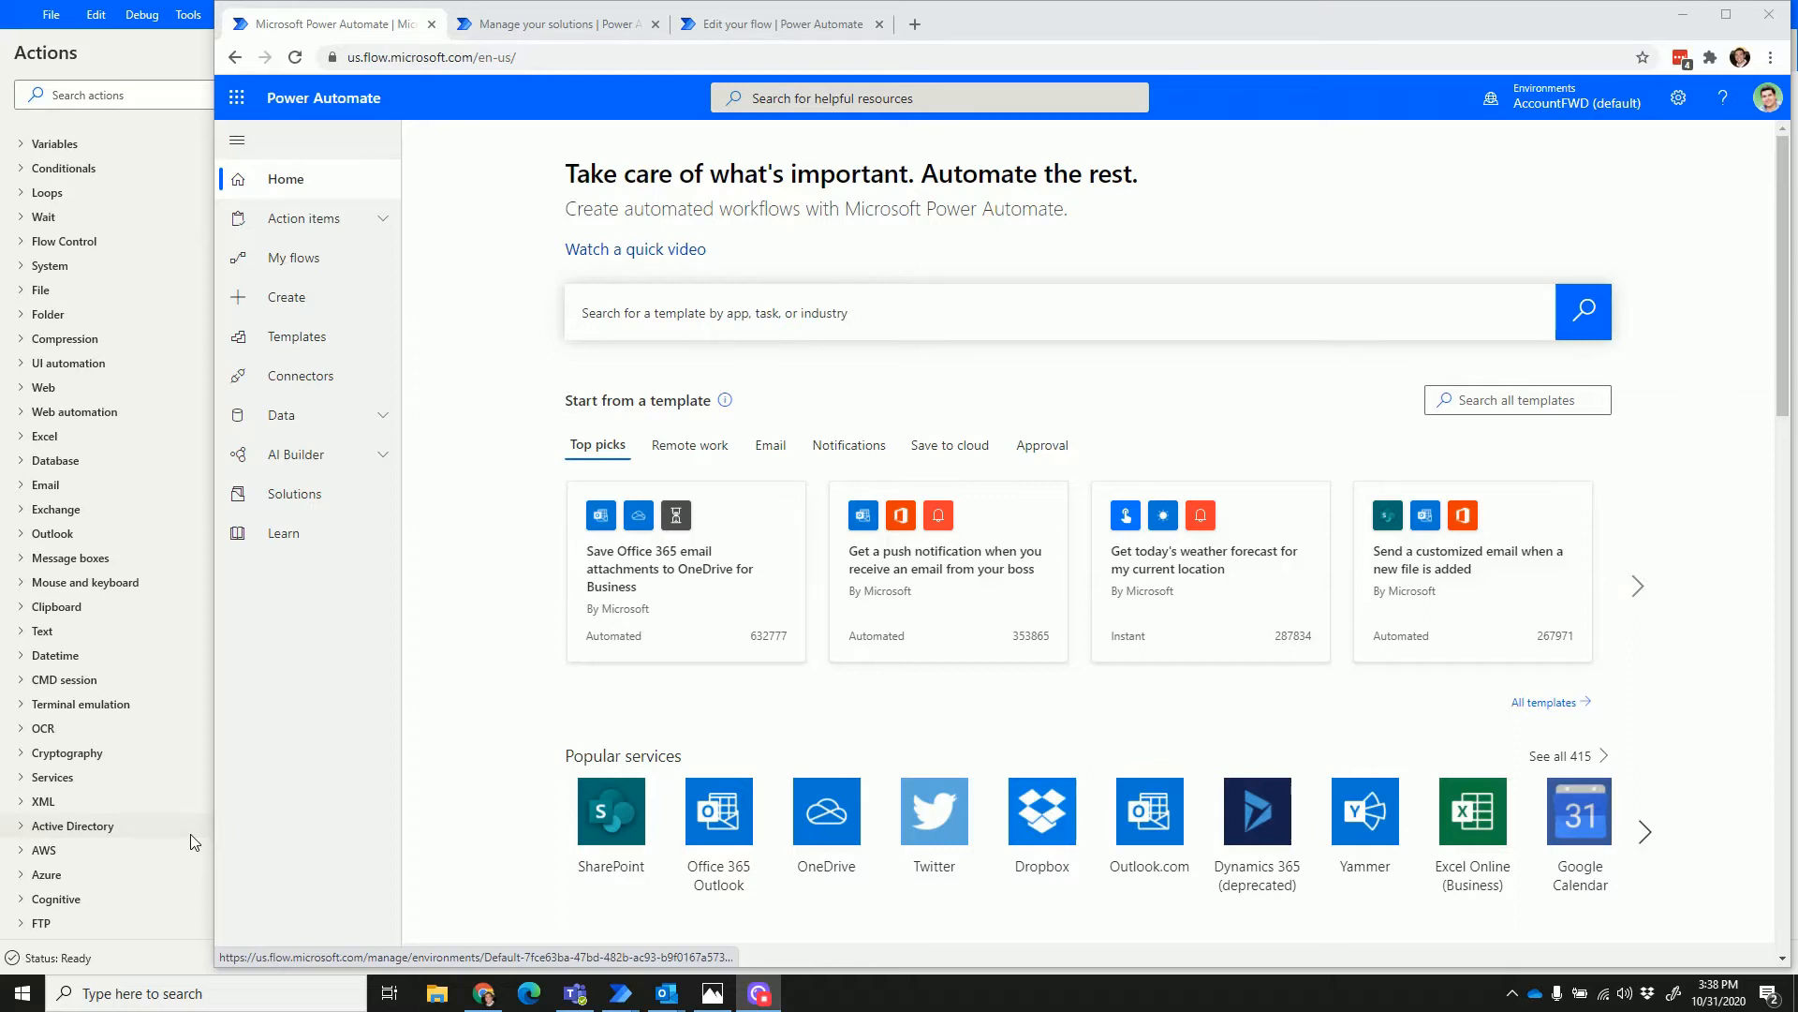
{"action": "mouse_move", "coordinate": [293, 494]}
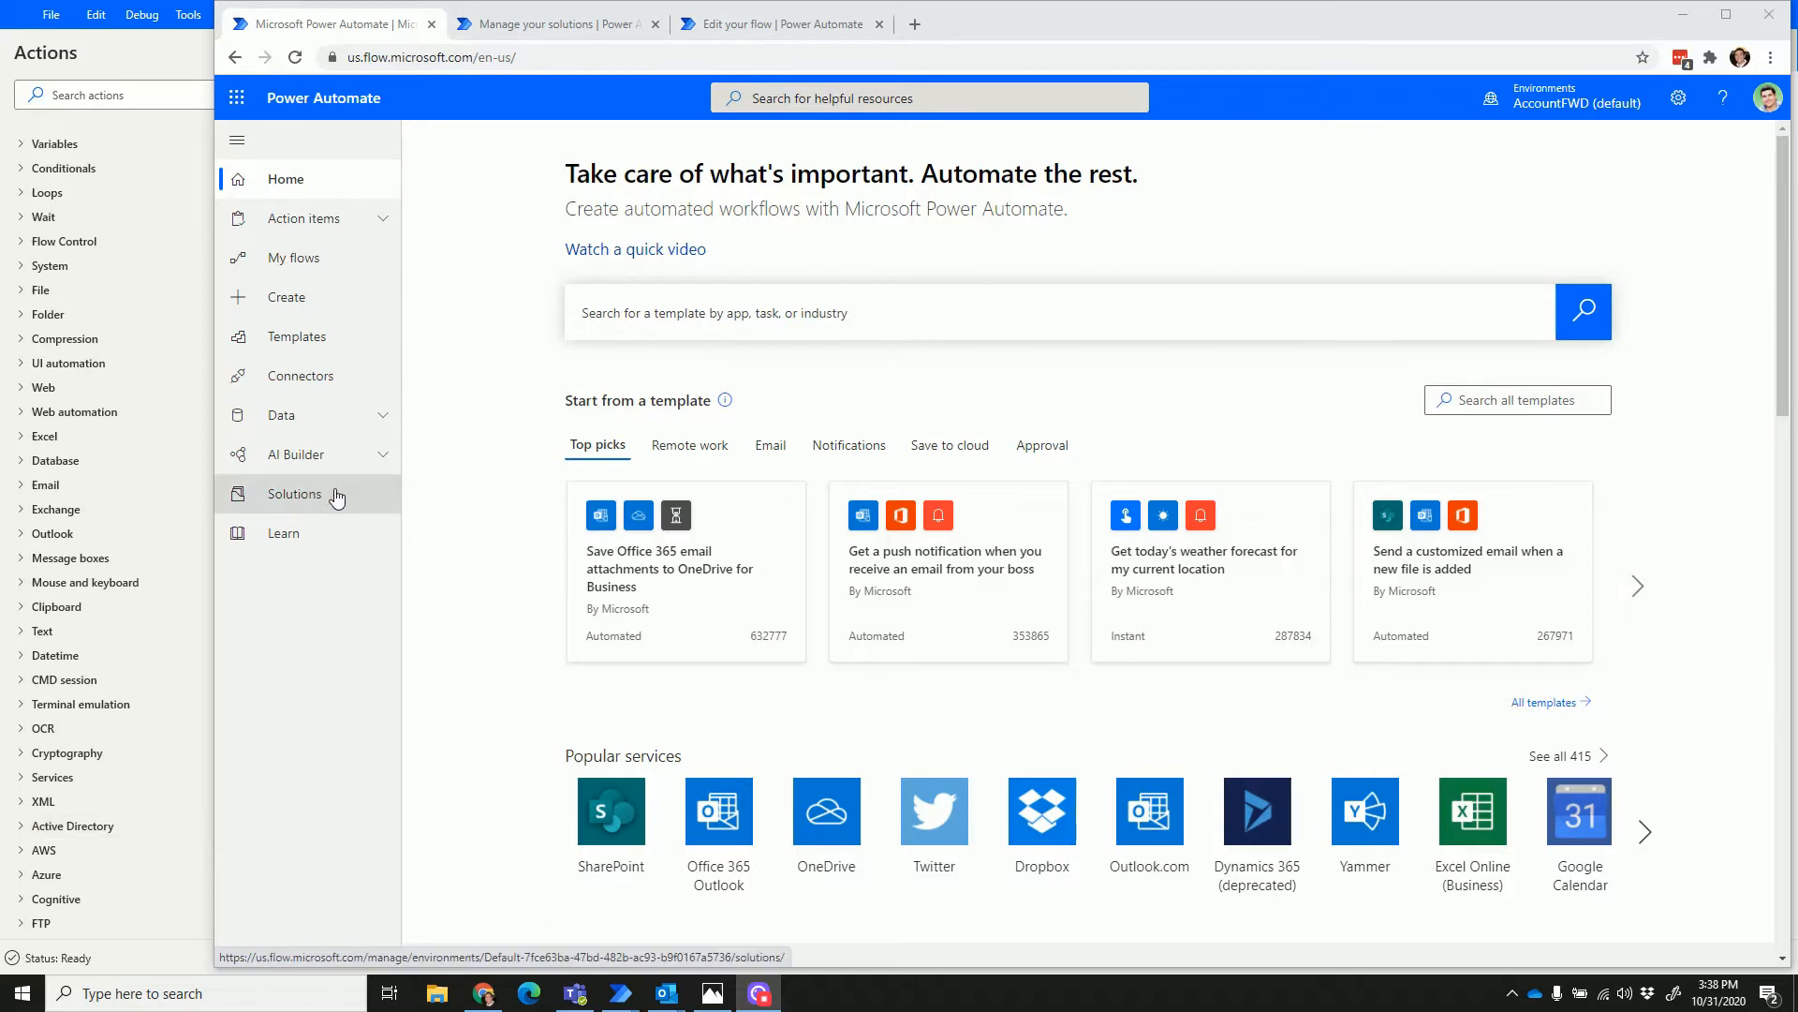
{"action": "mouse_move", "coordinate": [604, 31]}
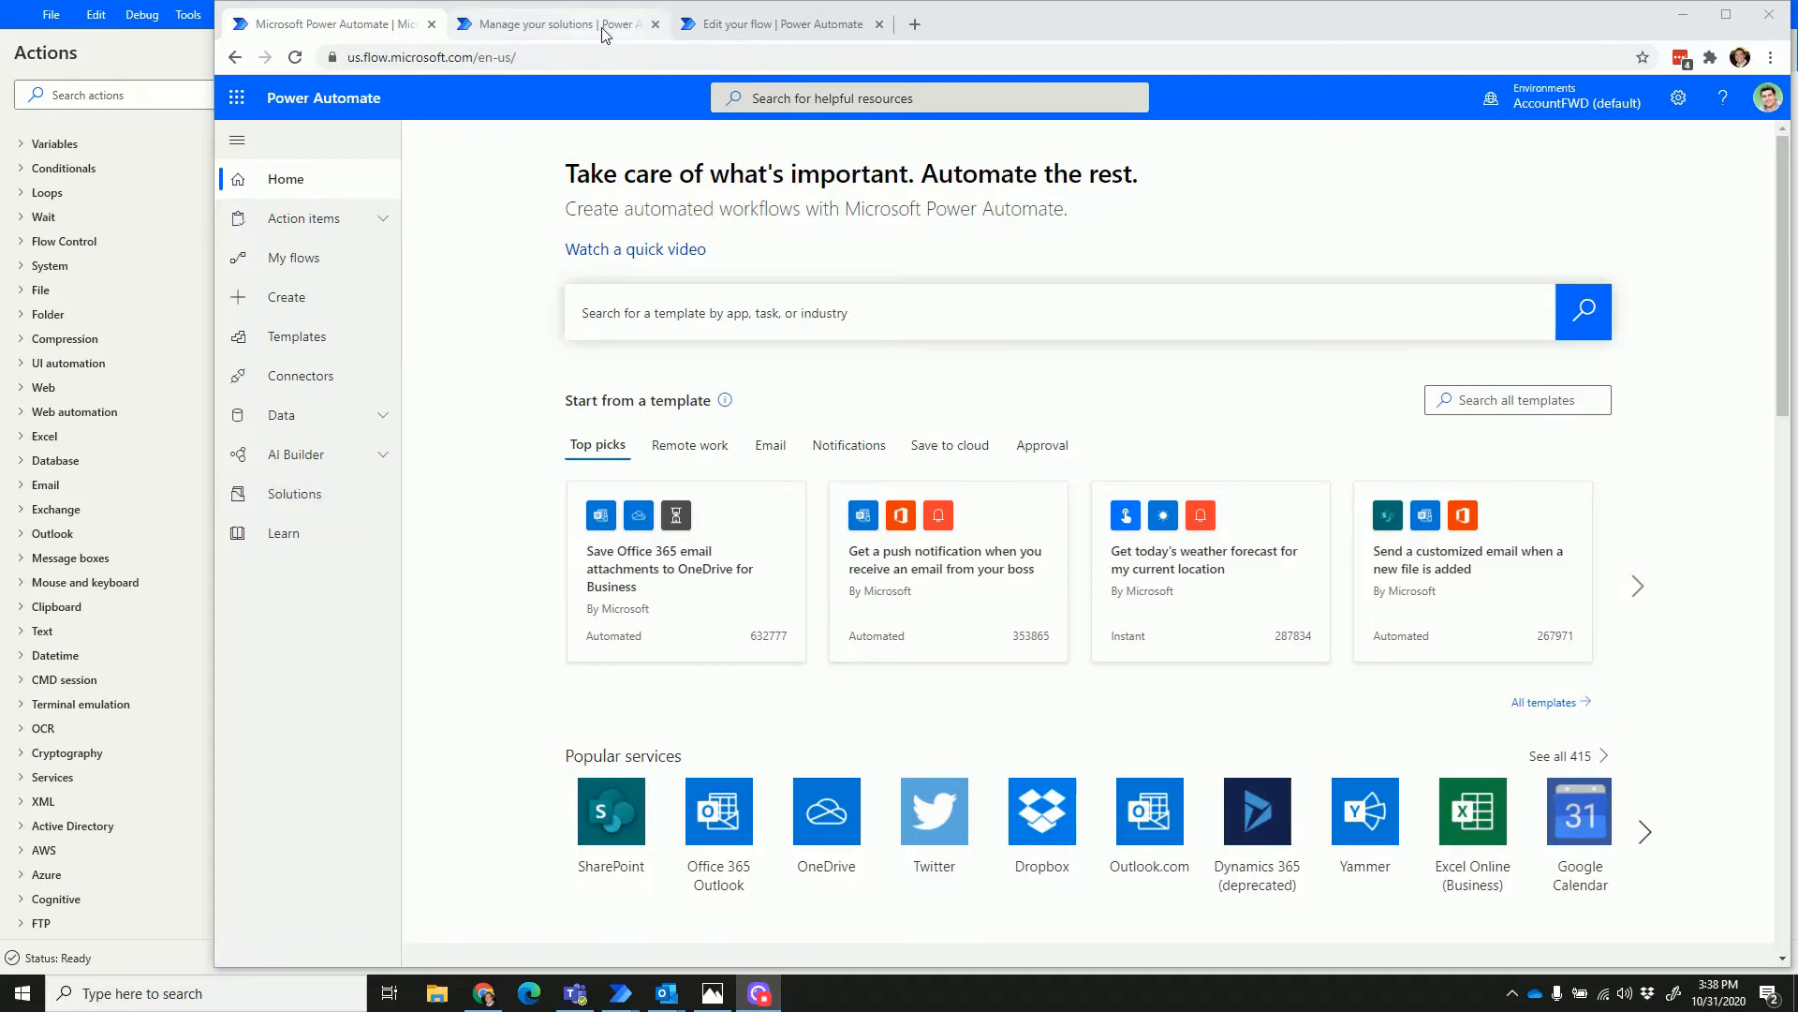
Switch to the Invoice processing solution page listing the Enter invoice information flow.
{"action": "left_click", "coordinate": [556, 23]}
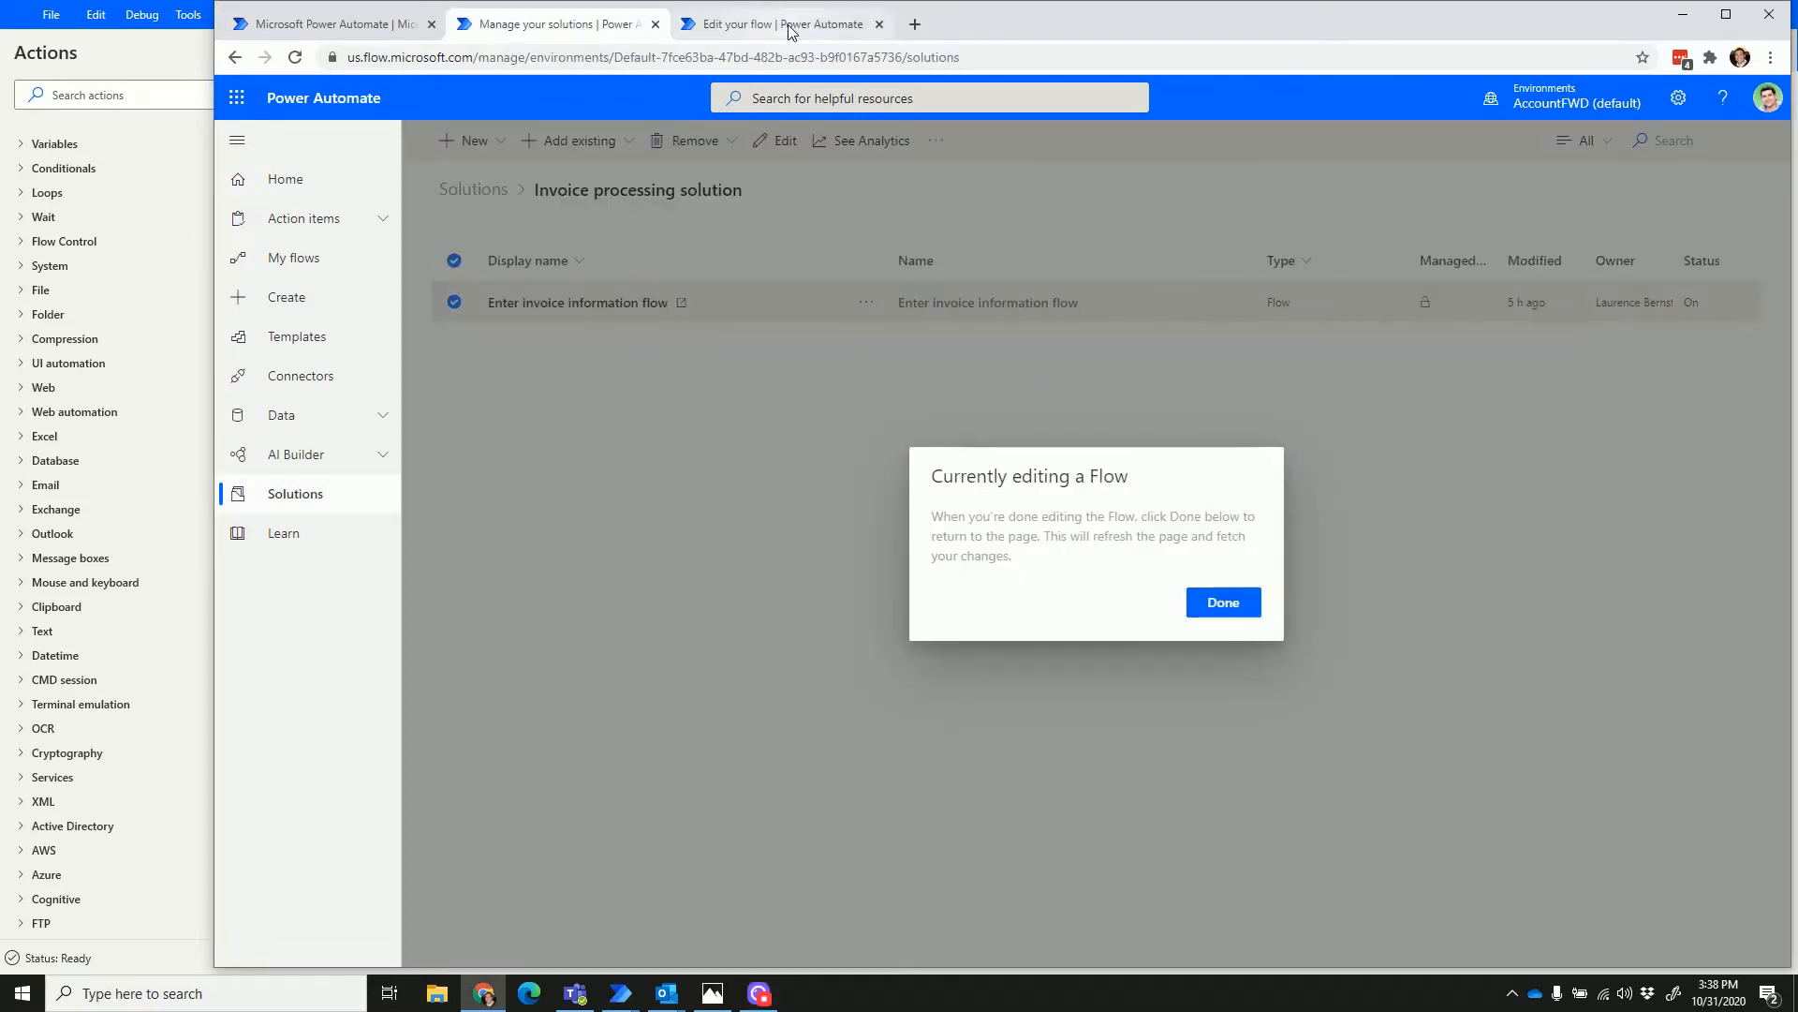
Open the Enter invoice information flow and review trigger, Predict, approval card and Condition branches.
{"action": "left_click", "coordinate": [1222, 602]}
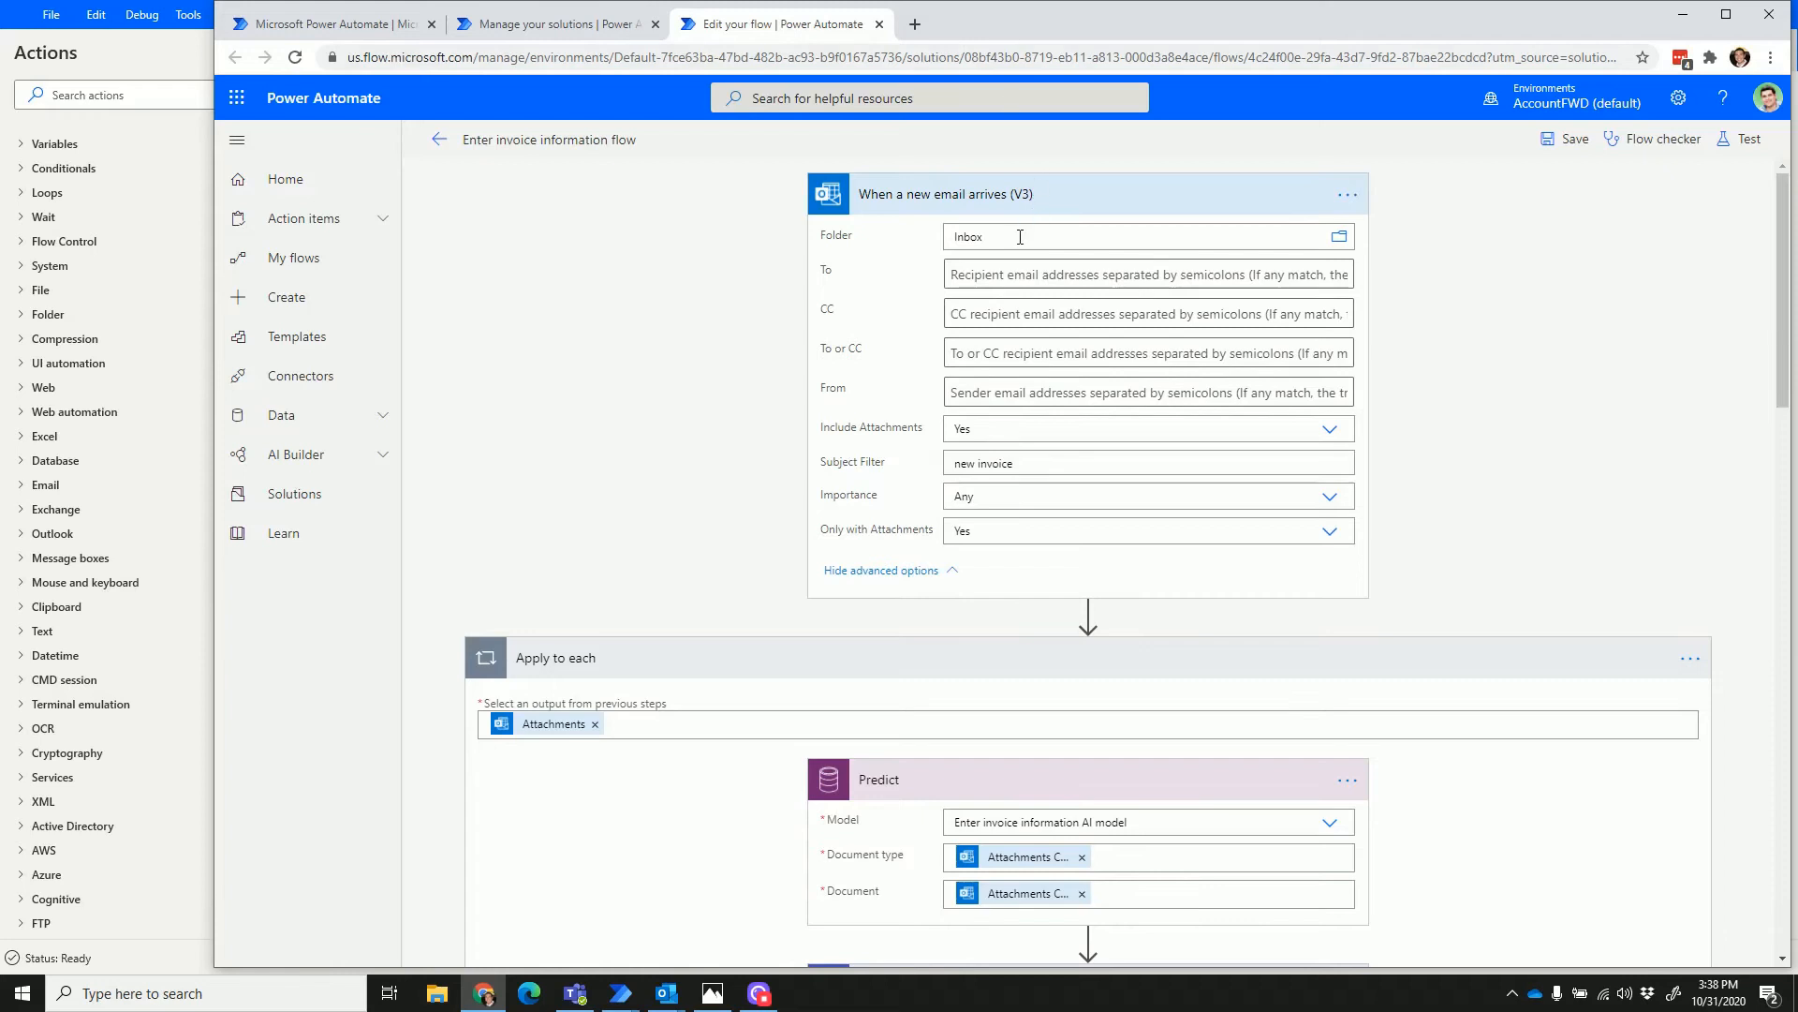
{"action": "mouse_move", "coordinate": [894, 622]}
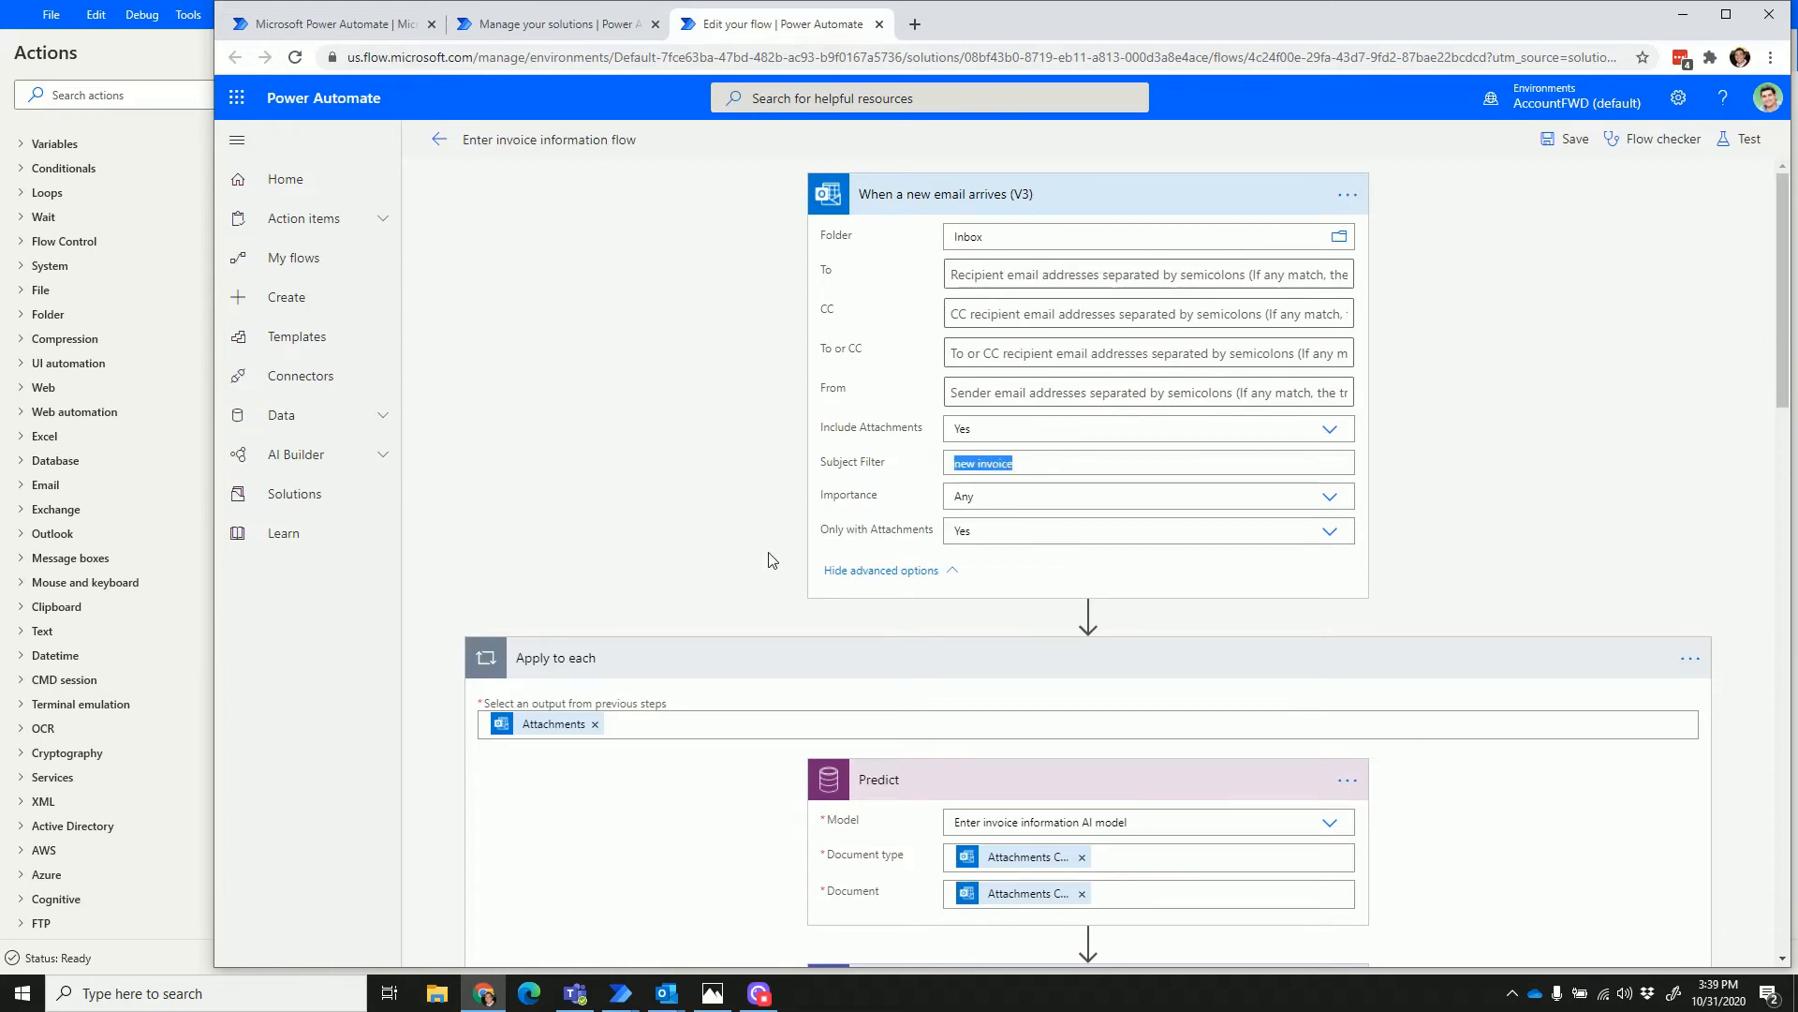
{"action": "scroll", "scroll_direction": "down", "scroll_amount": 3}
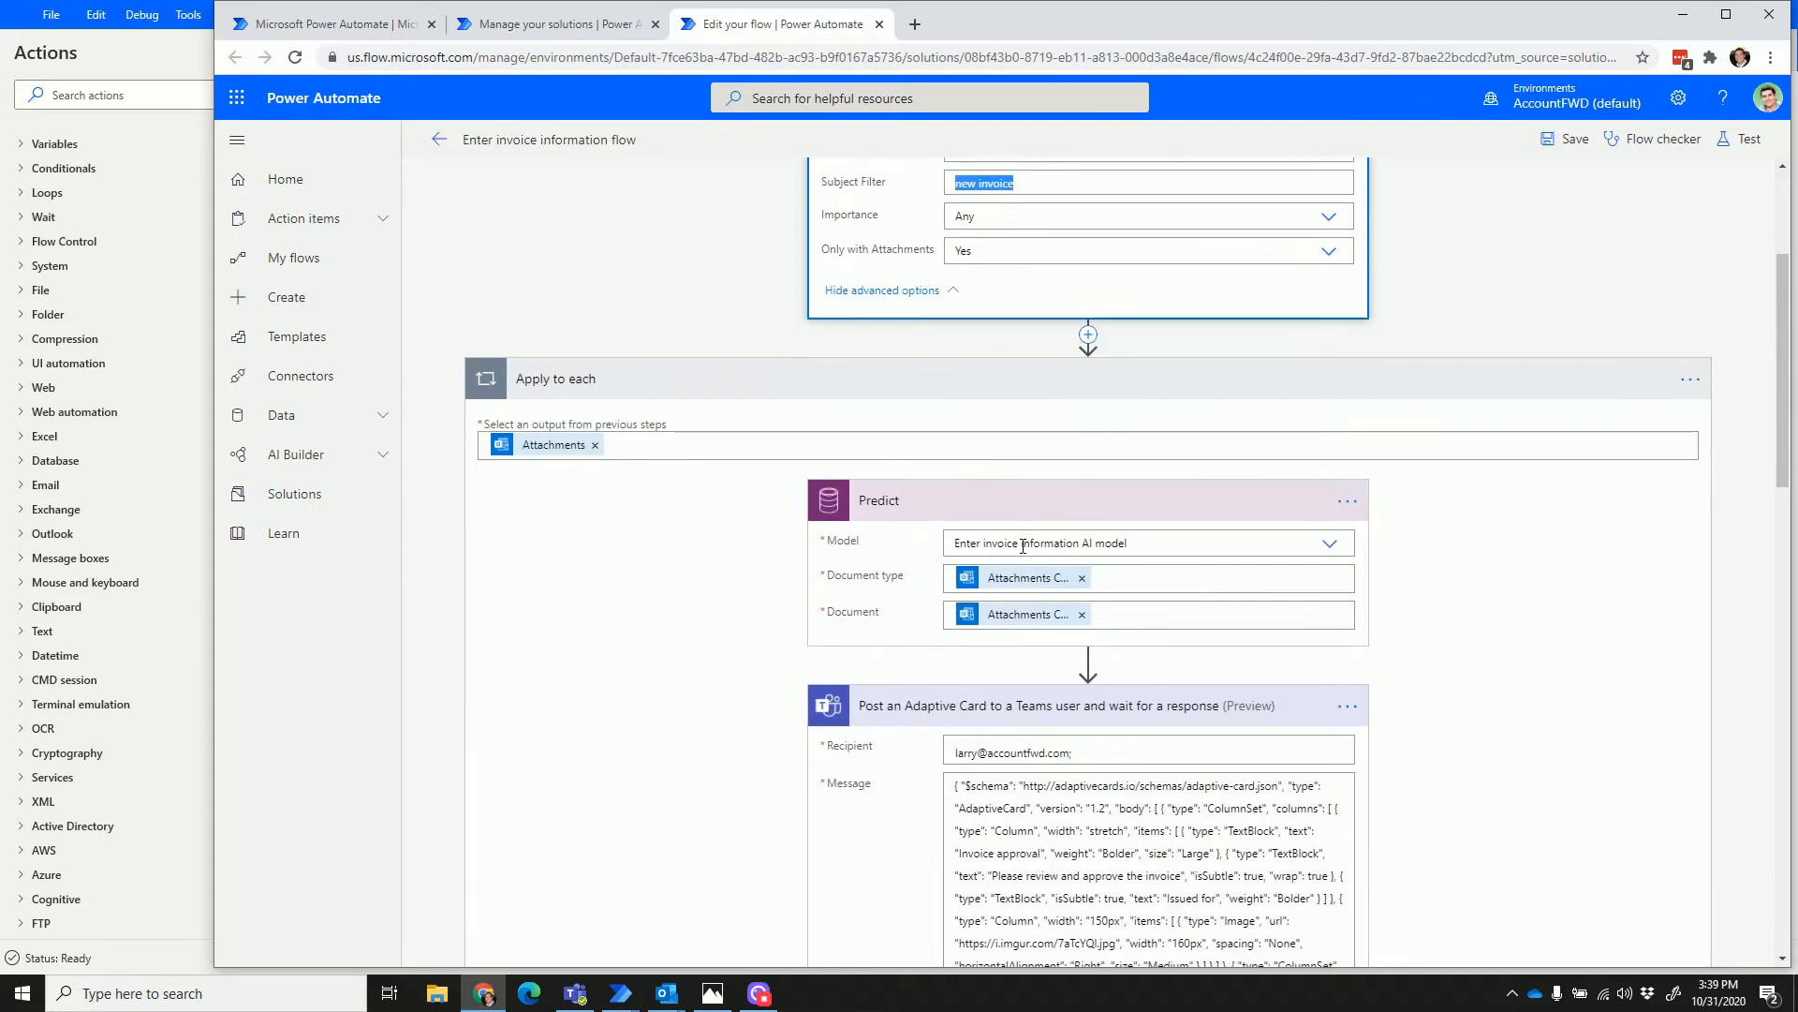
{"action": "mouse_move", "coordinate": [959, 518]}
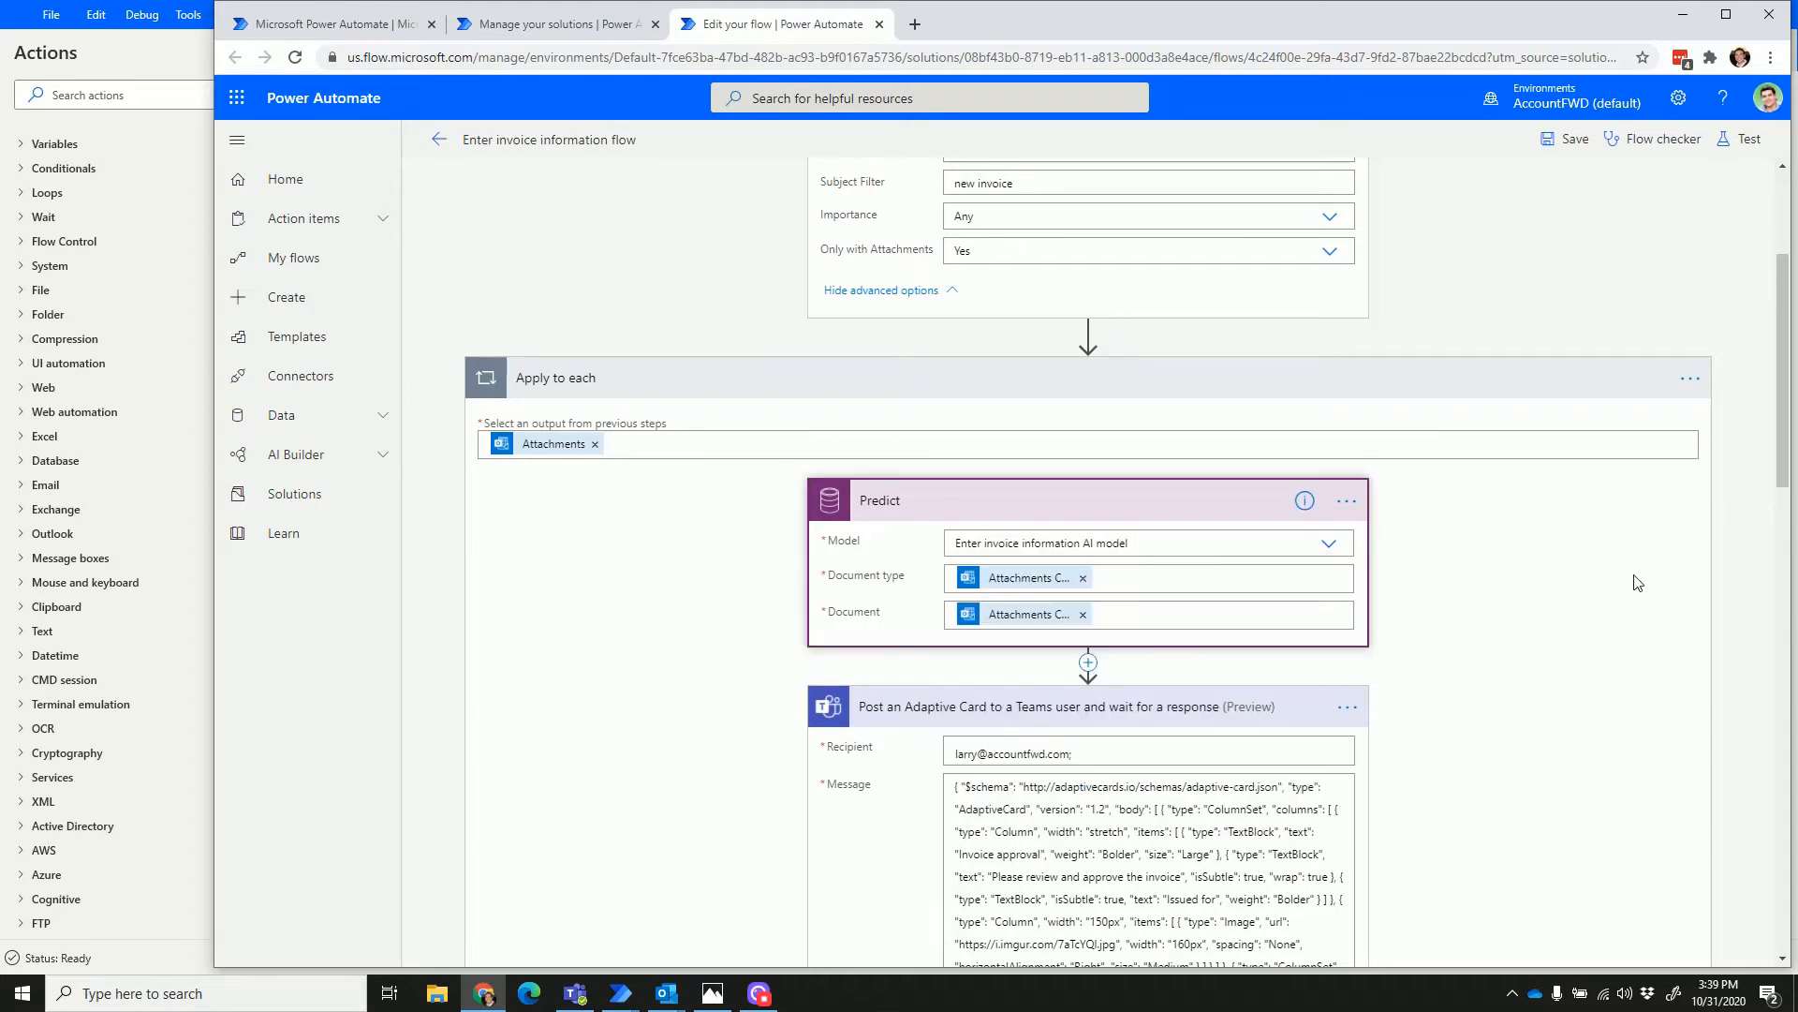
{"action": "scroll", "scroll_direction": "down", "scroll_amount": 3}
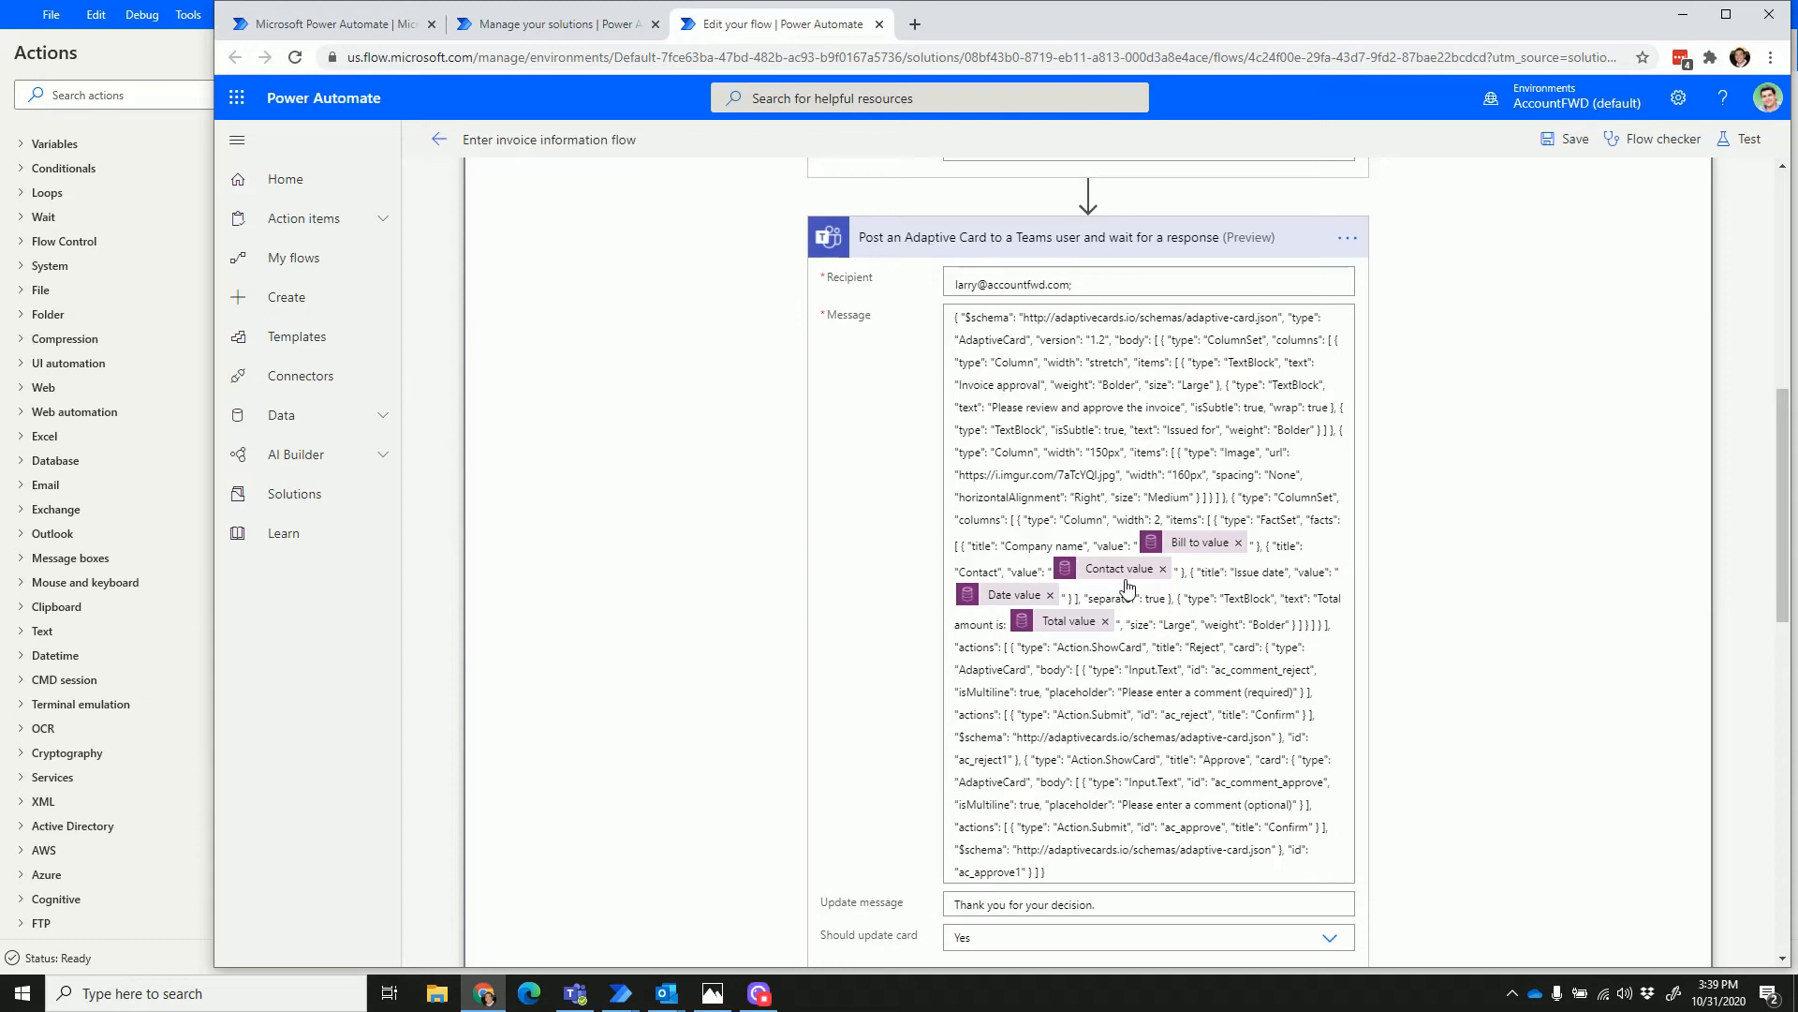
{"action": "mouse_move", "coordinate": [1036, 622]}
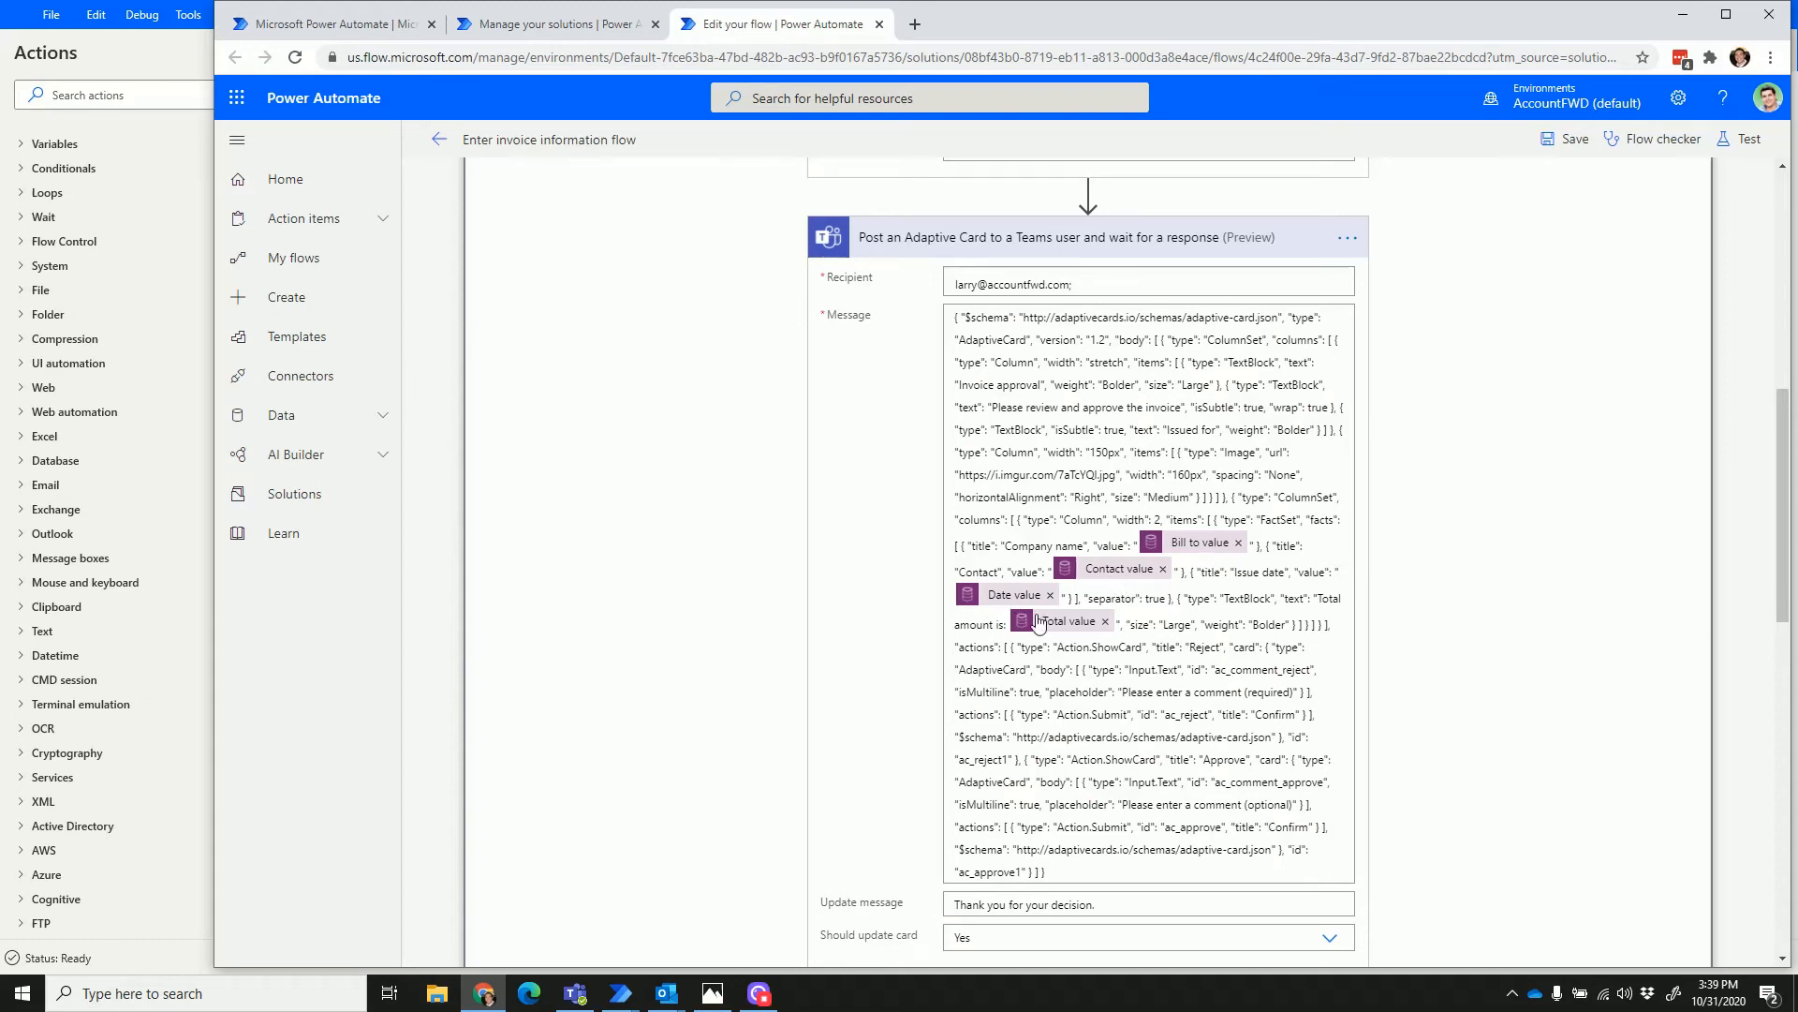
{"action": "scroll", "scroll_direction": "down", "scroll_amount": 3}
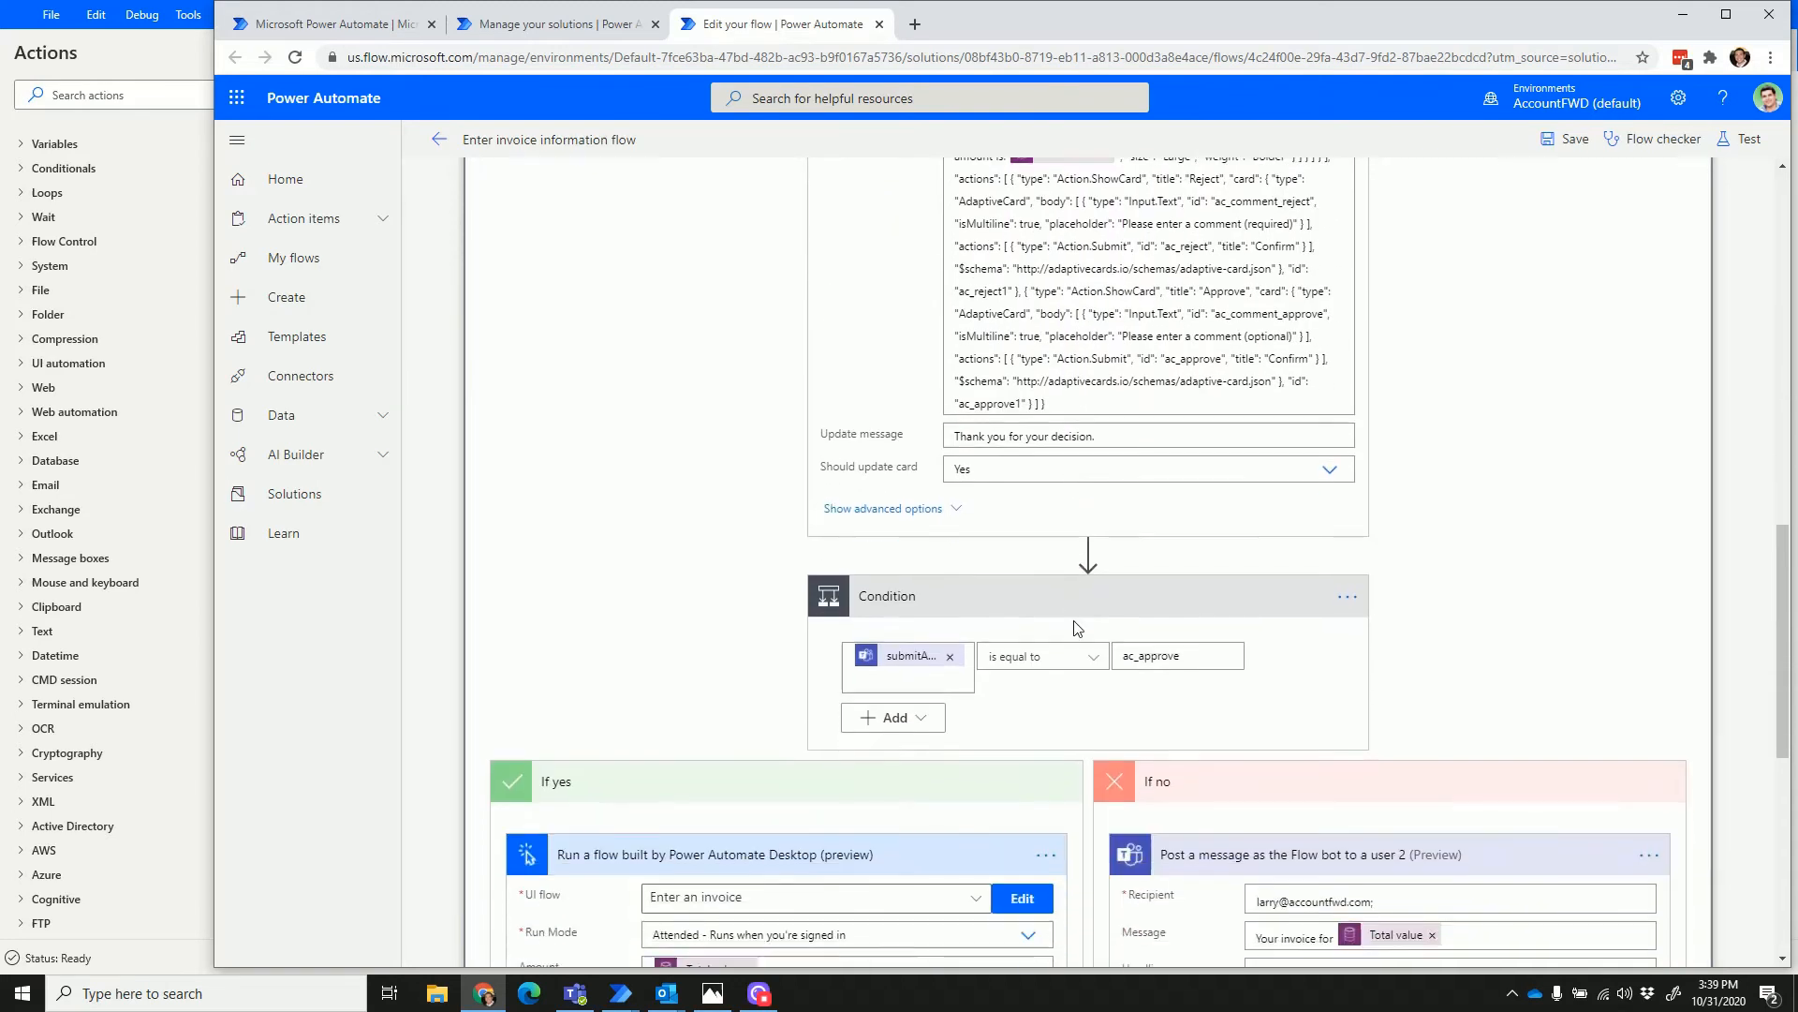
{"action": "scroll", "scroll_direction": "down", "scroll_amount": 3}
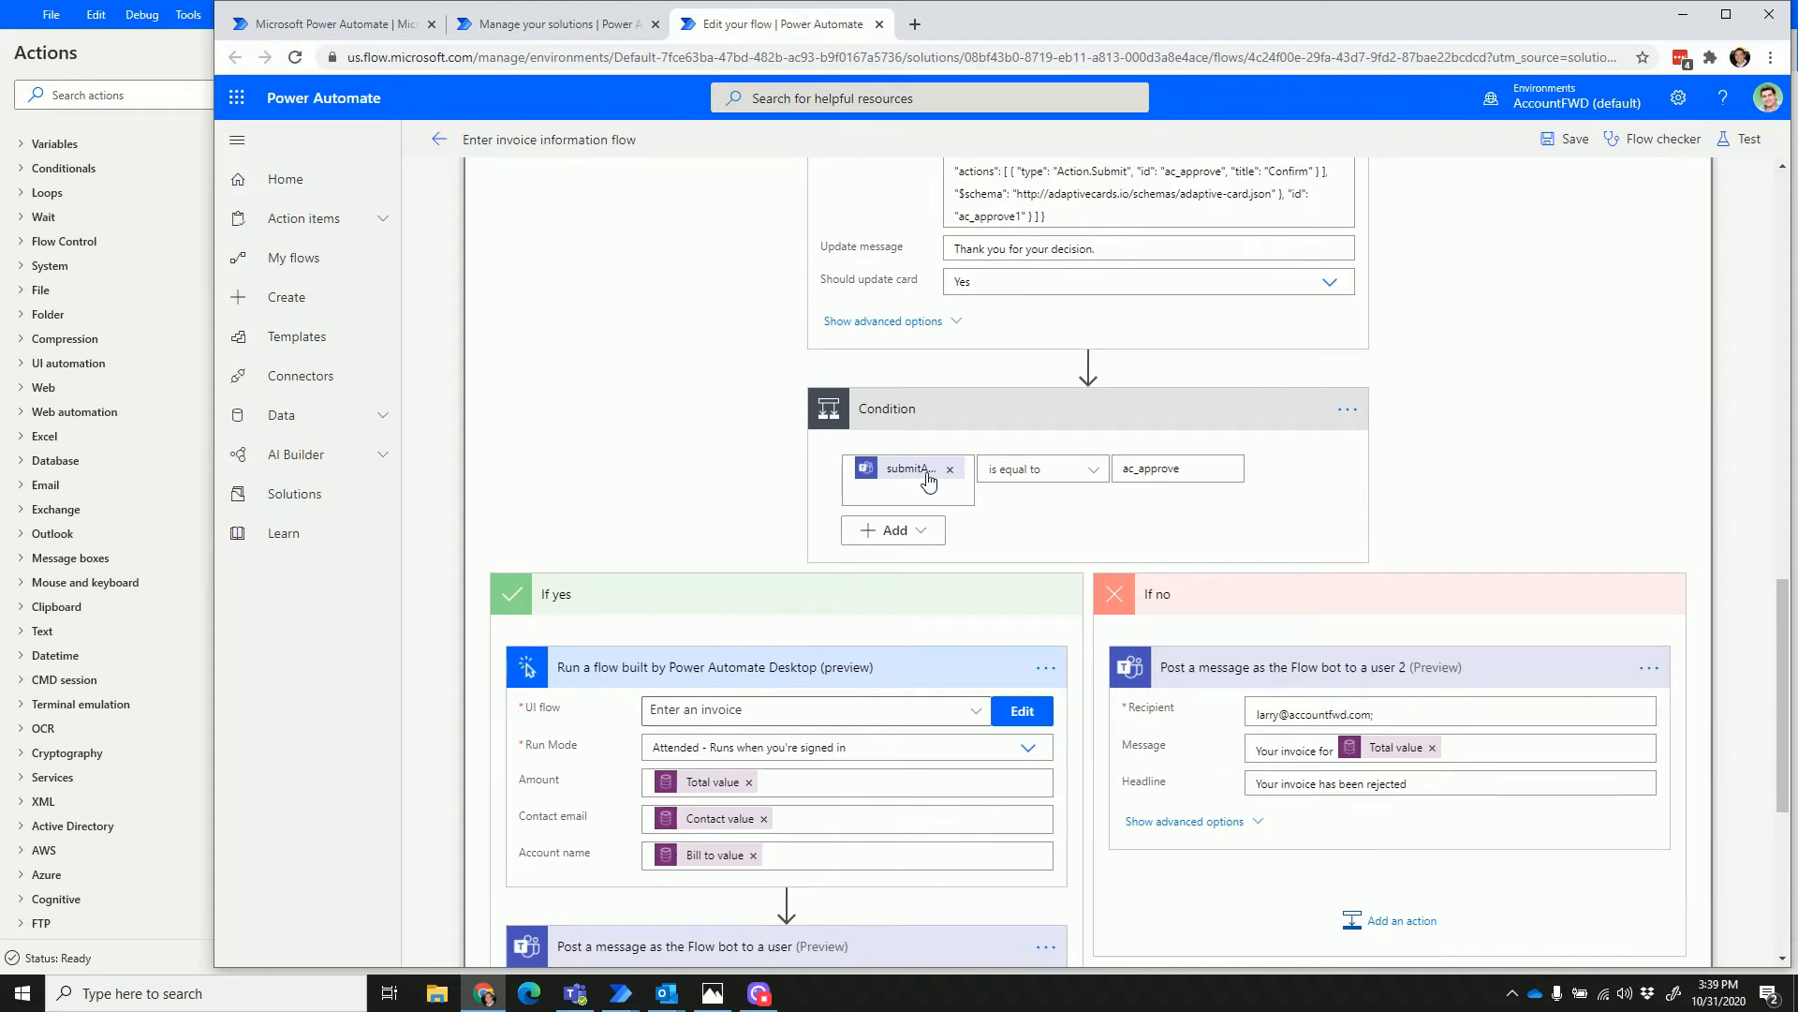
{"action": "scroll", "scroll_direction": "down", "scroll_amount": 3}
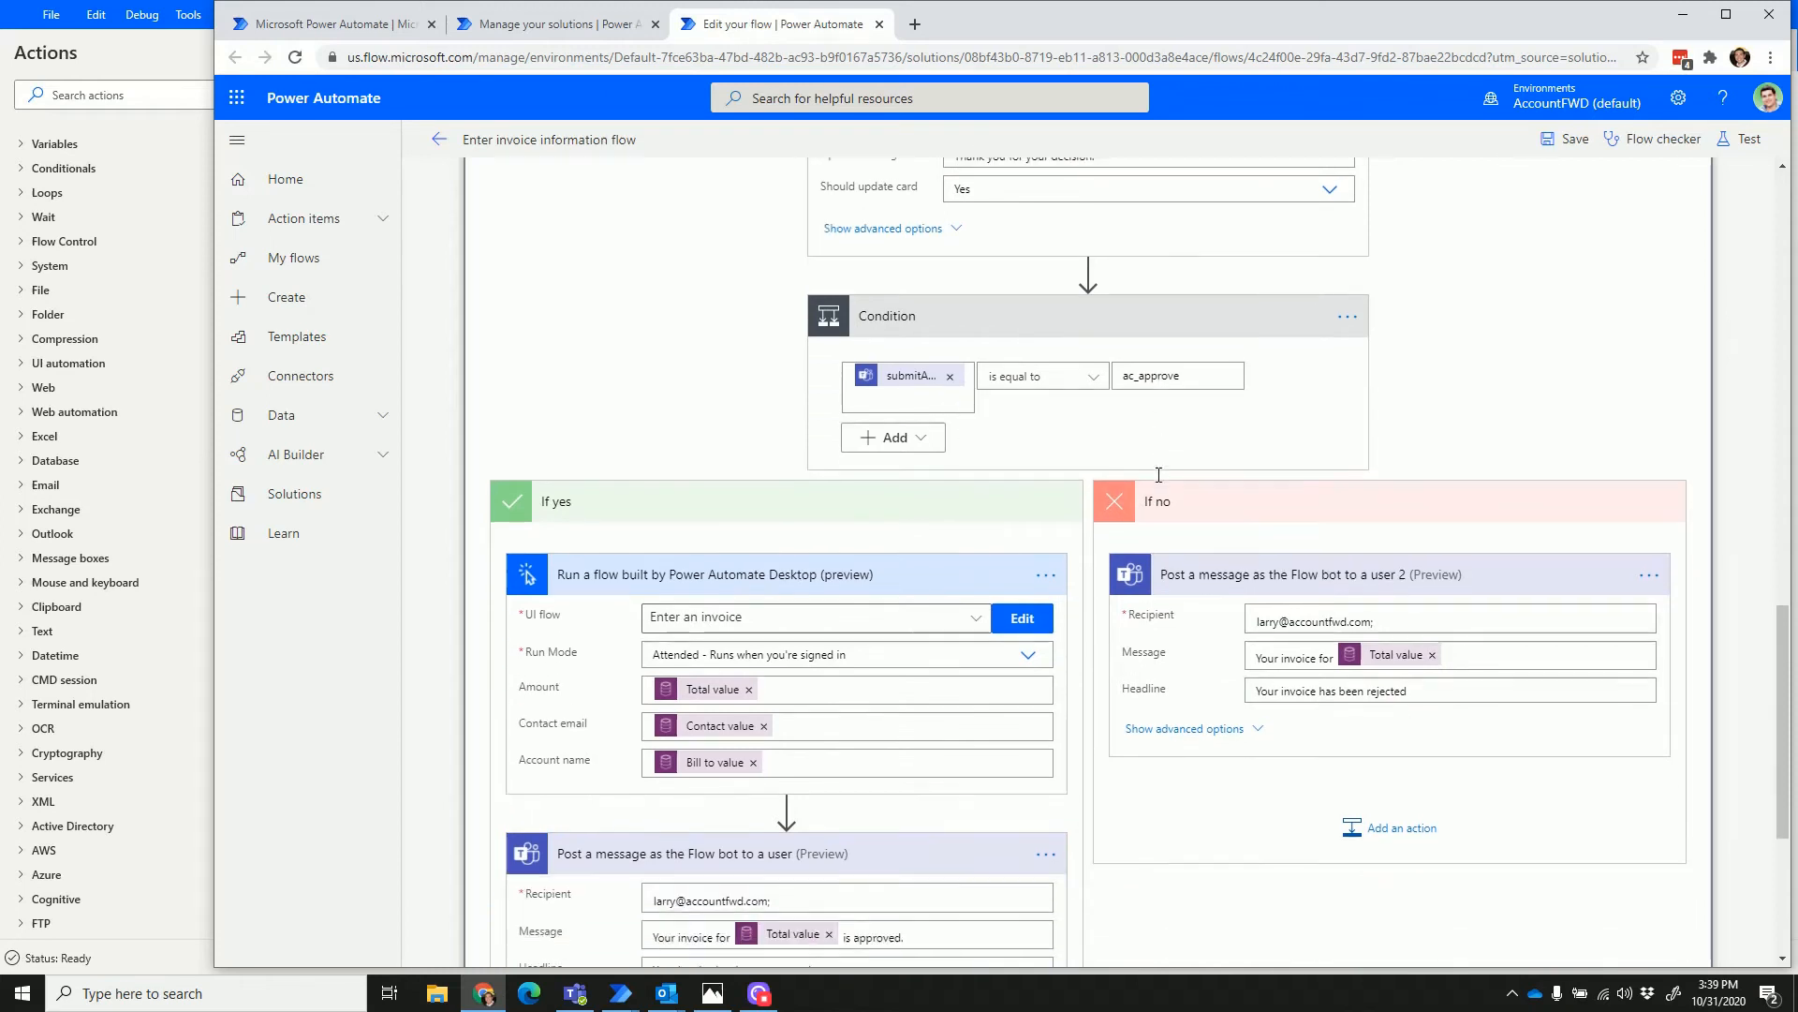
{"action": "scroll", "scroll_direction": "down", "scroll_amount": 3}
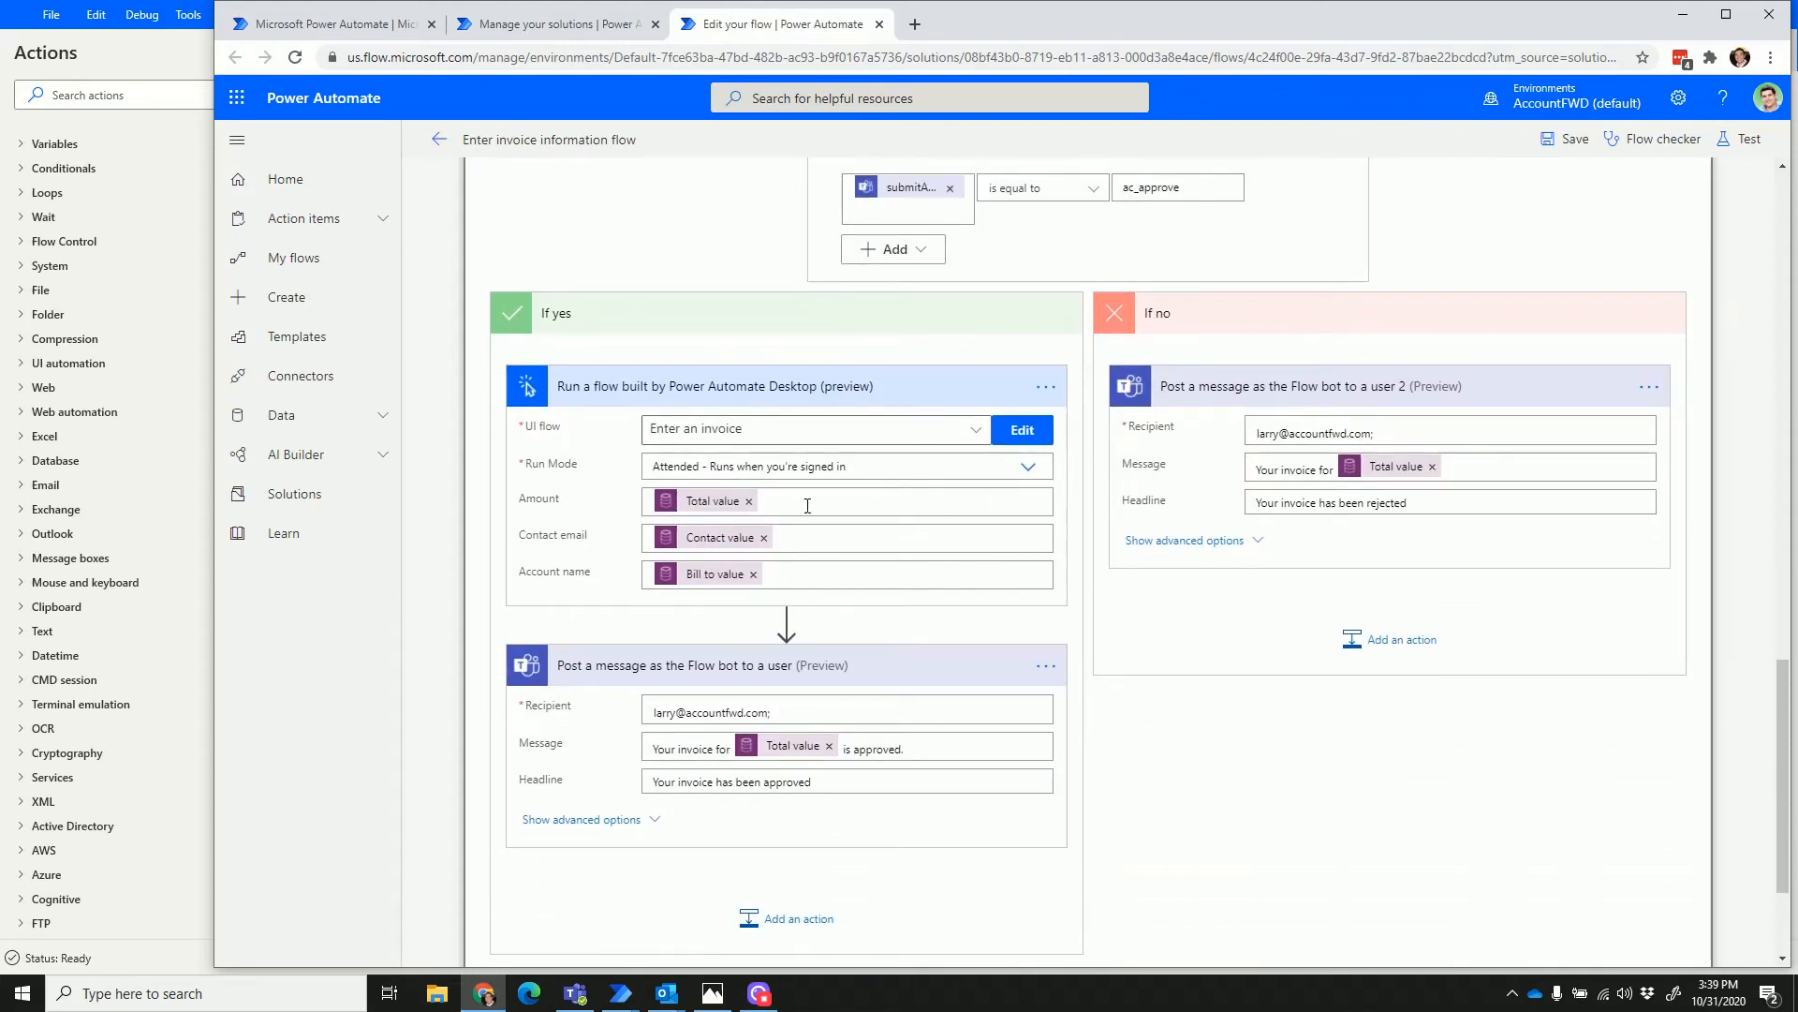
{"action": "mouse_move", "coordinate": [650, 393]}
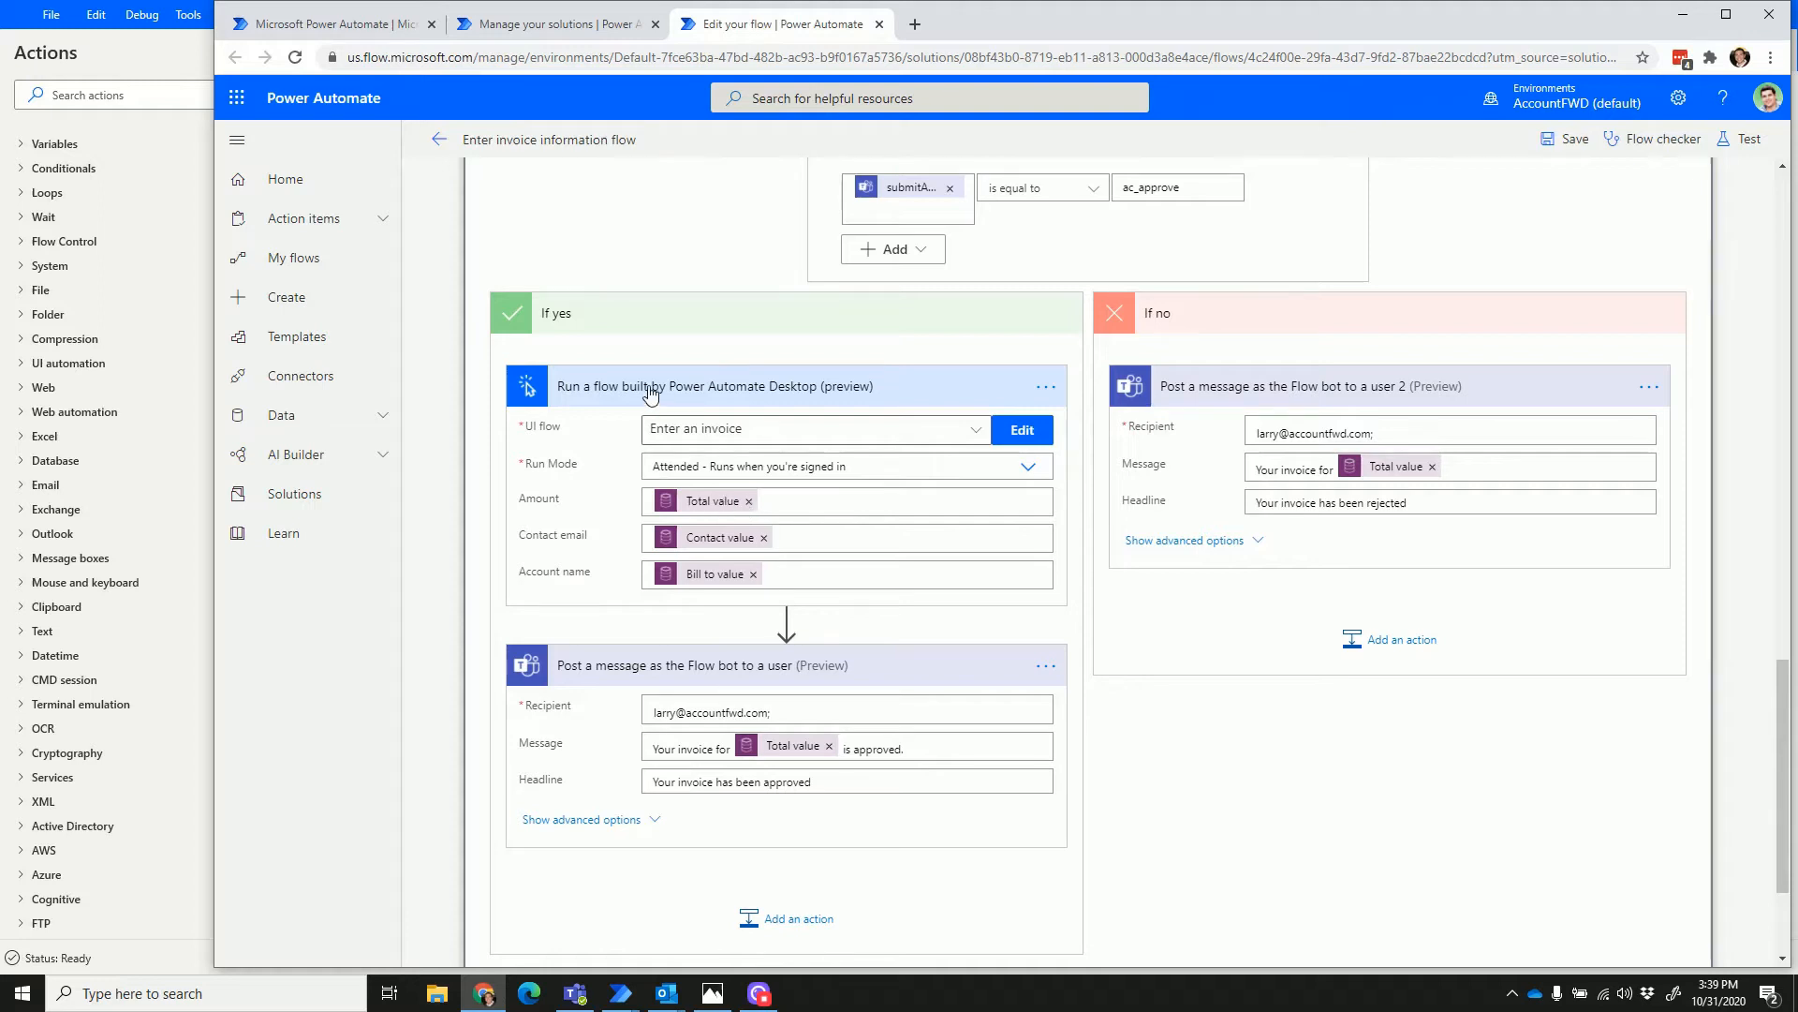
{"action": "mouse_move", "coordinate": [771, 459]}
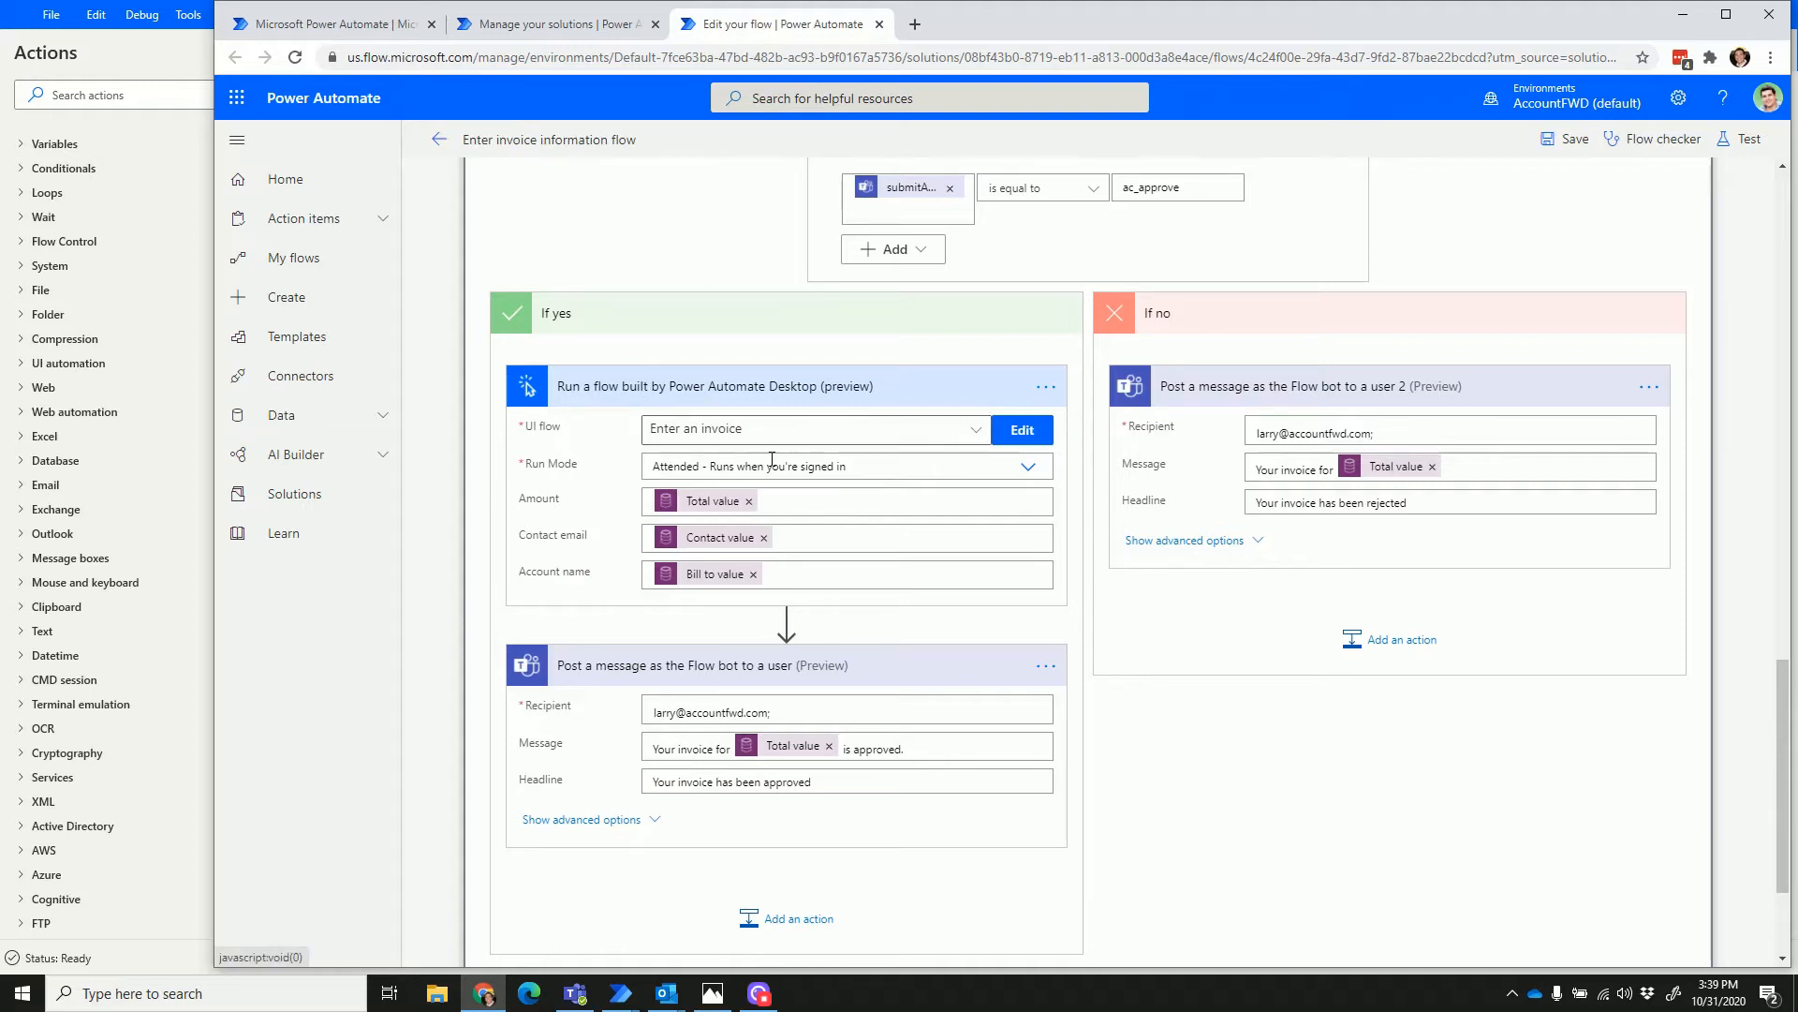
{"action": "mouse_move", "coordinate": [772, 556]}
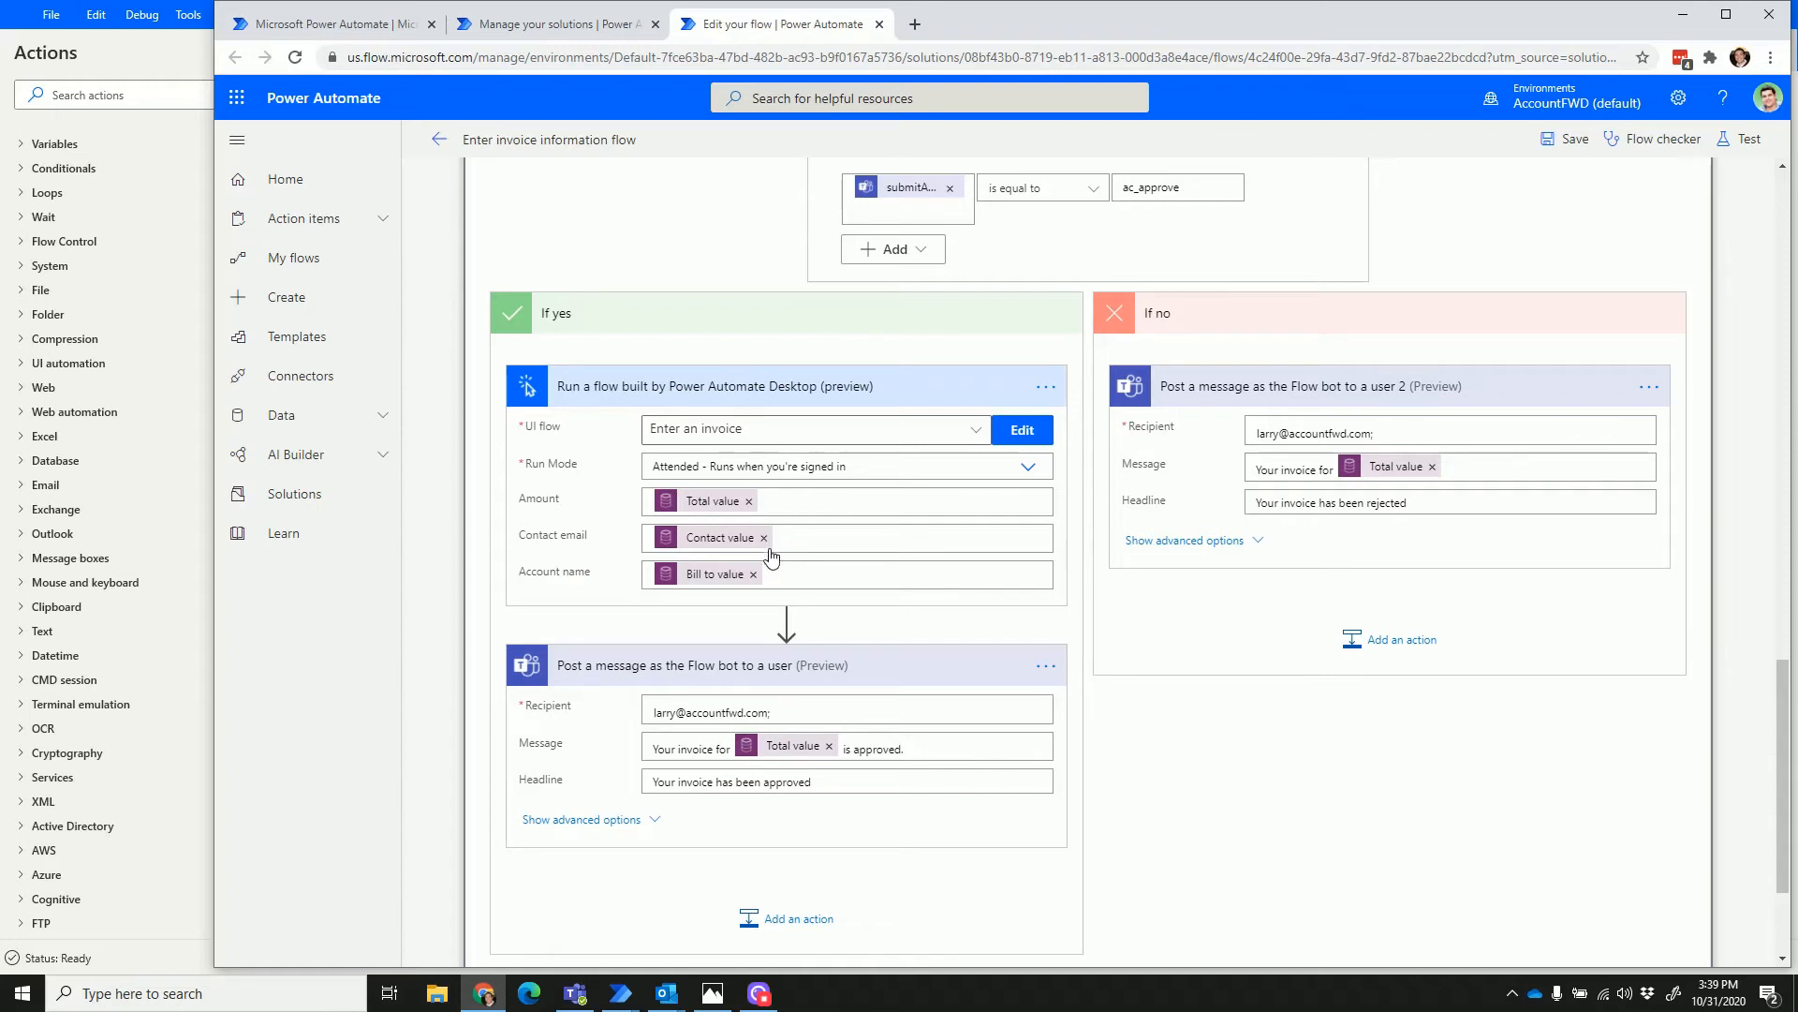
{"action": "mouse_move", "coordinate": [829, 758]}
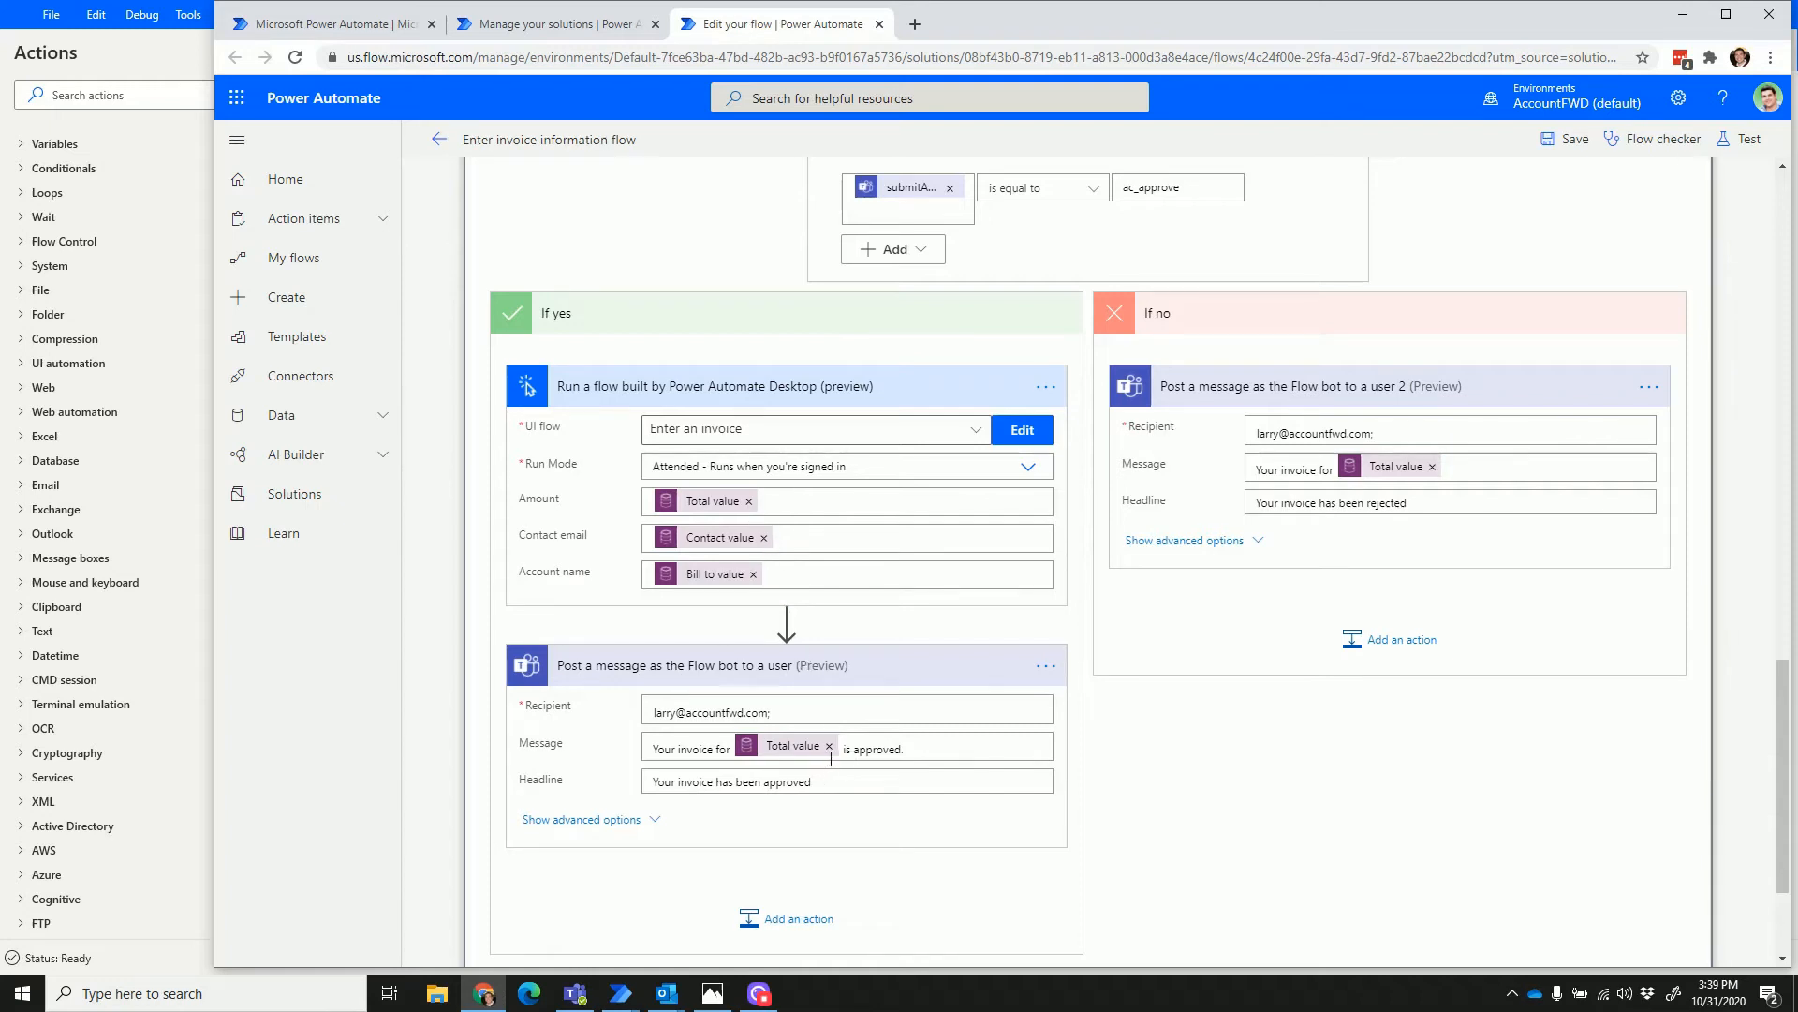
{"action": "mouse_move", "coordinate": [836, 761]}
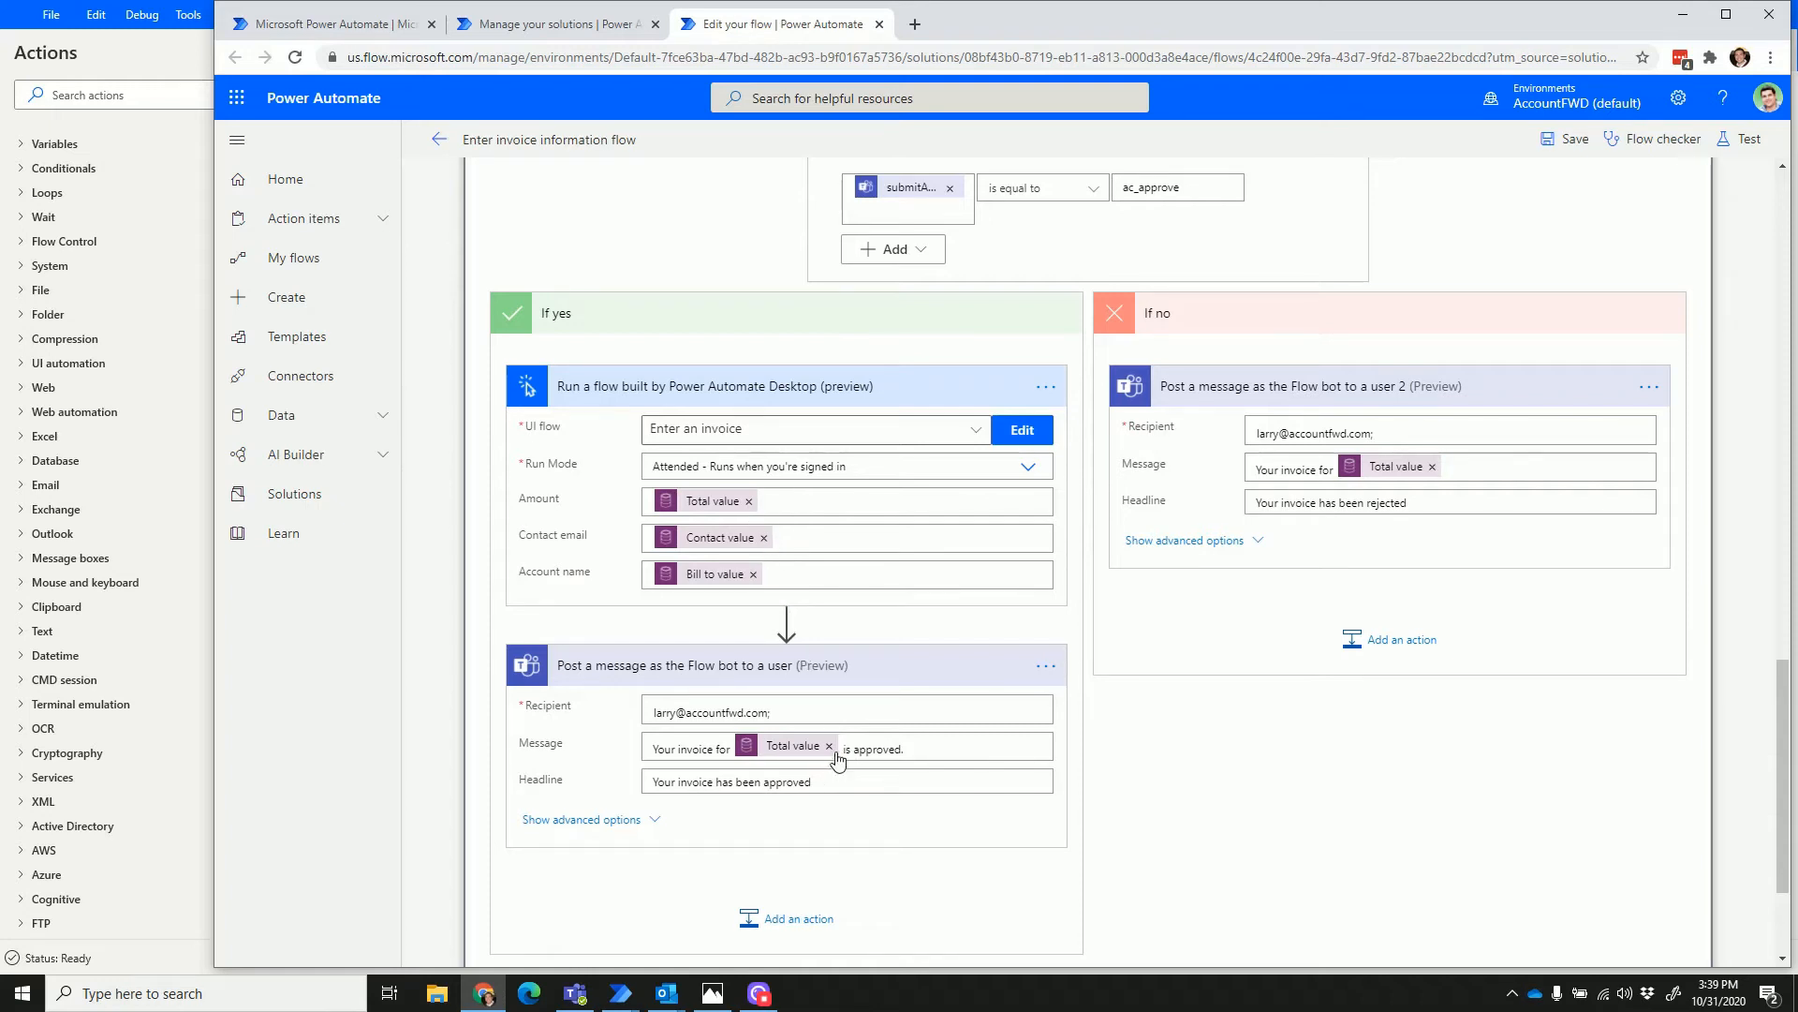
Save and start a manual test choosing 'I'll perform the trigger action'.
{"action": "left_click", "coordinate": [1741, 138]}
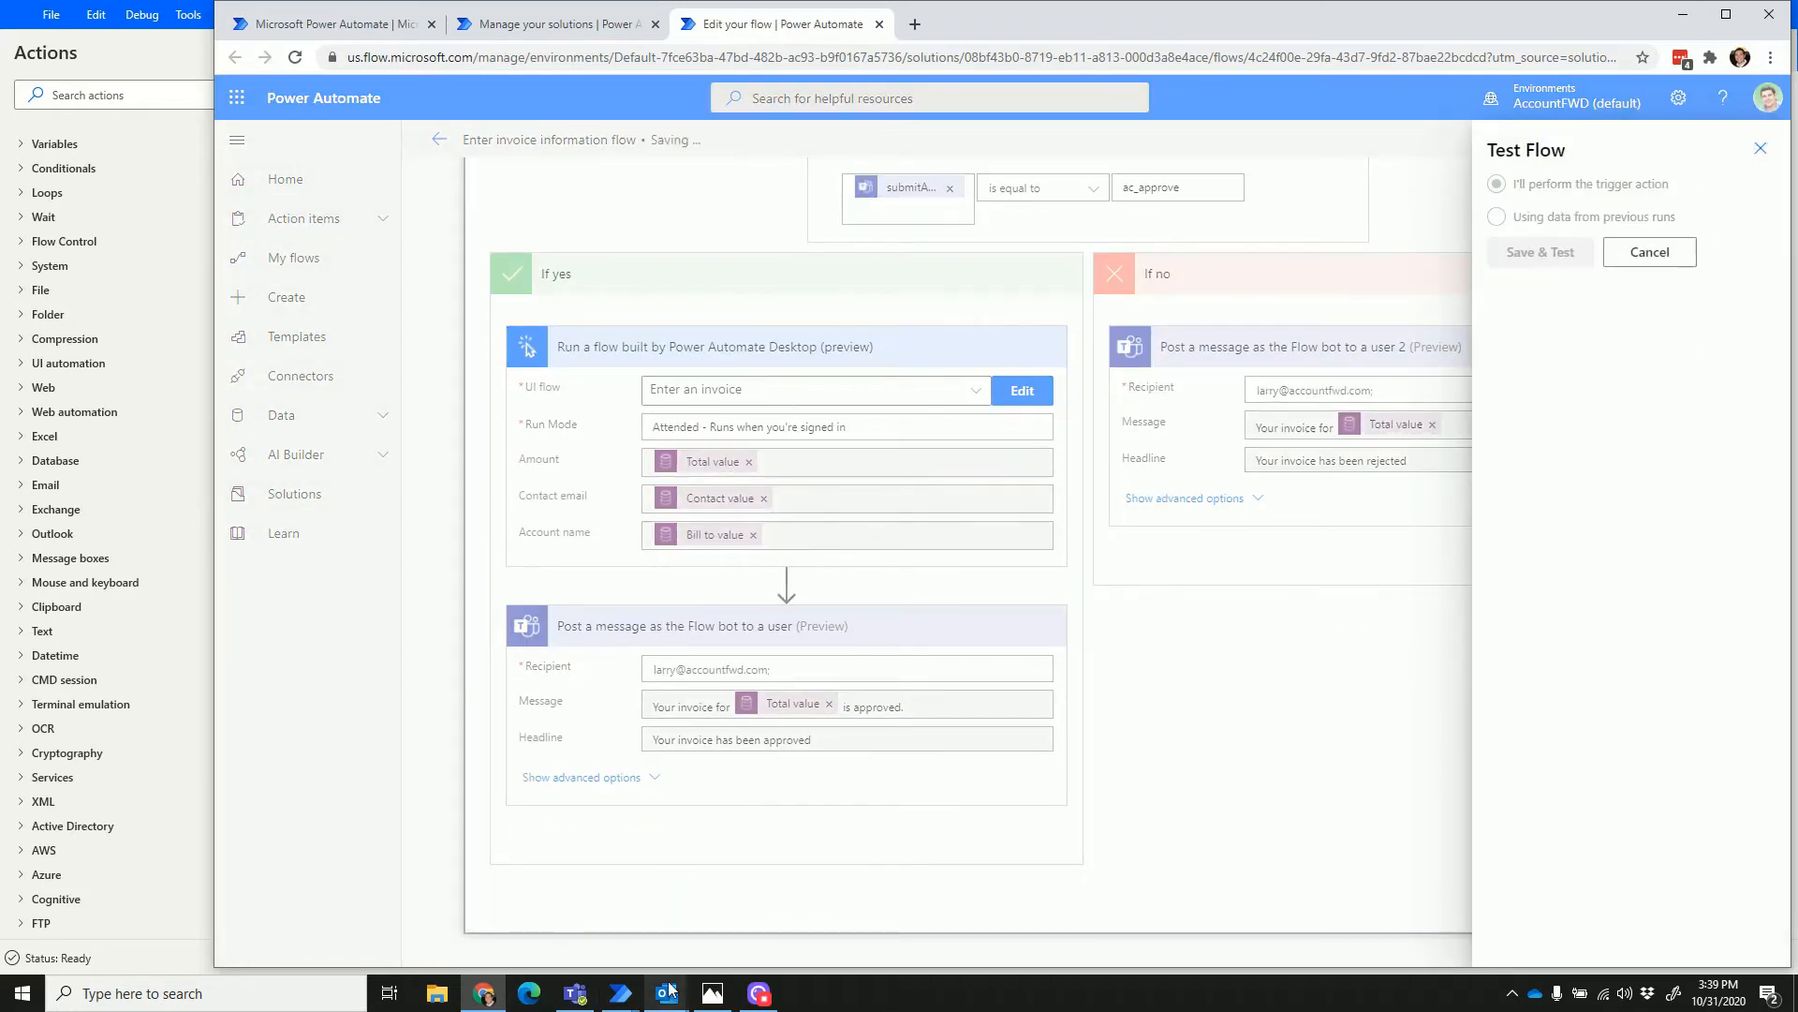
{"action": "left_click", "coordinate": [664, 993]}
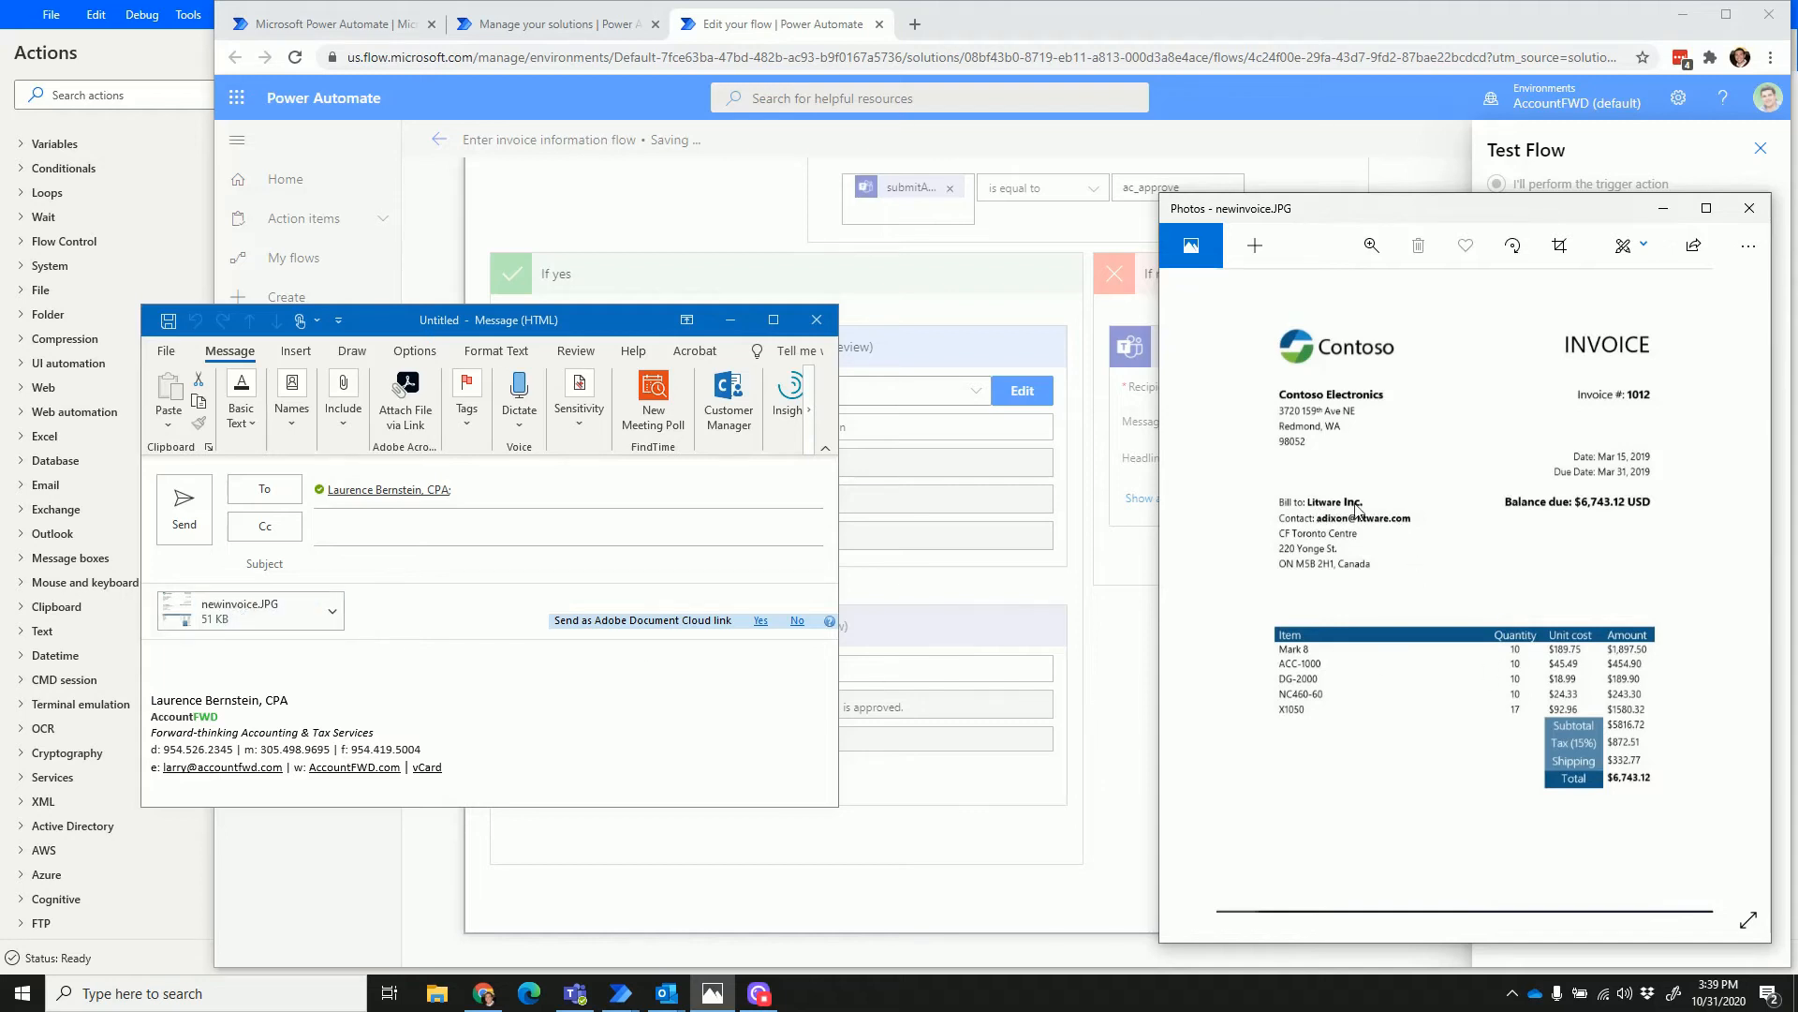
{"action": "mouse_move", "coordinate": [1427, 561]}
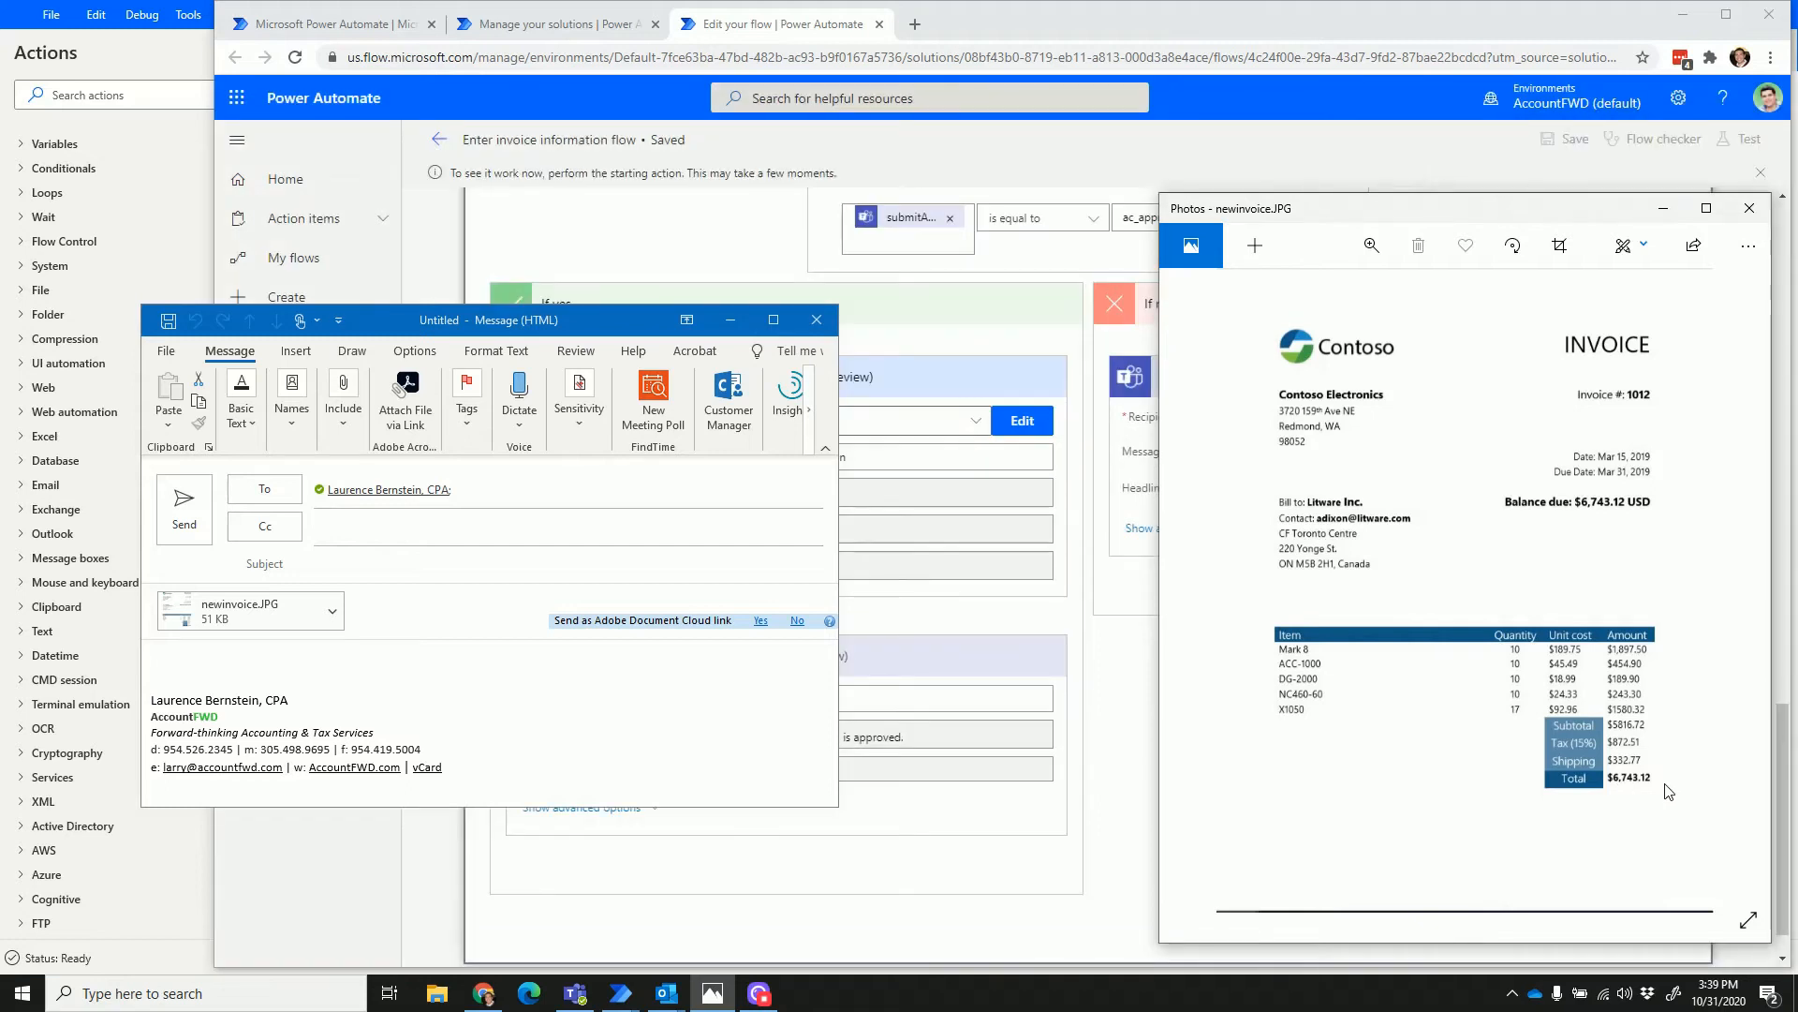
{"action": "mouse_move", "coordinate": [1649, 791]}
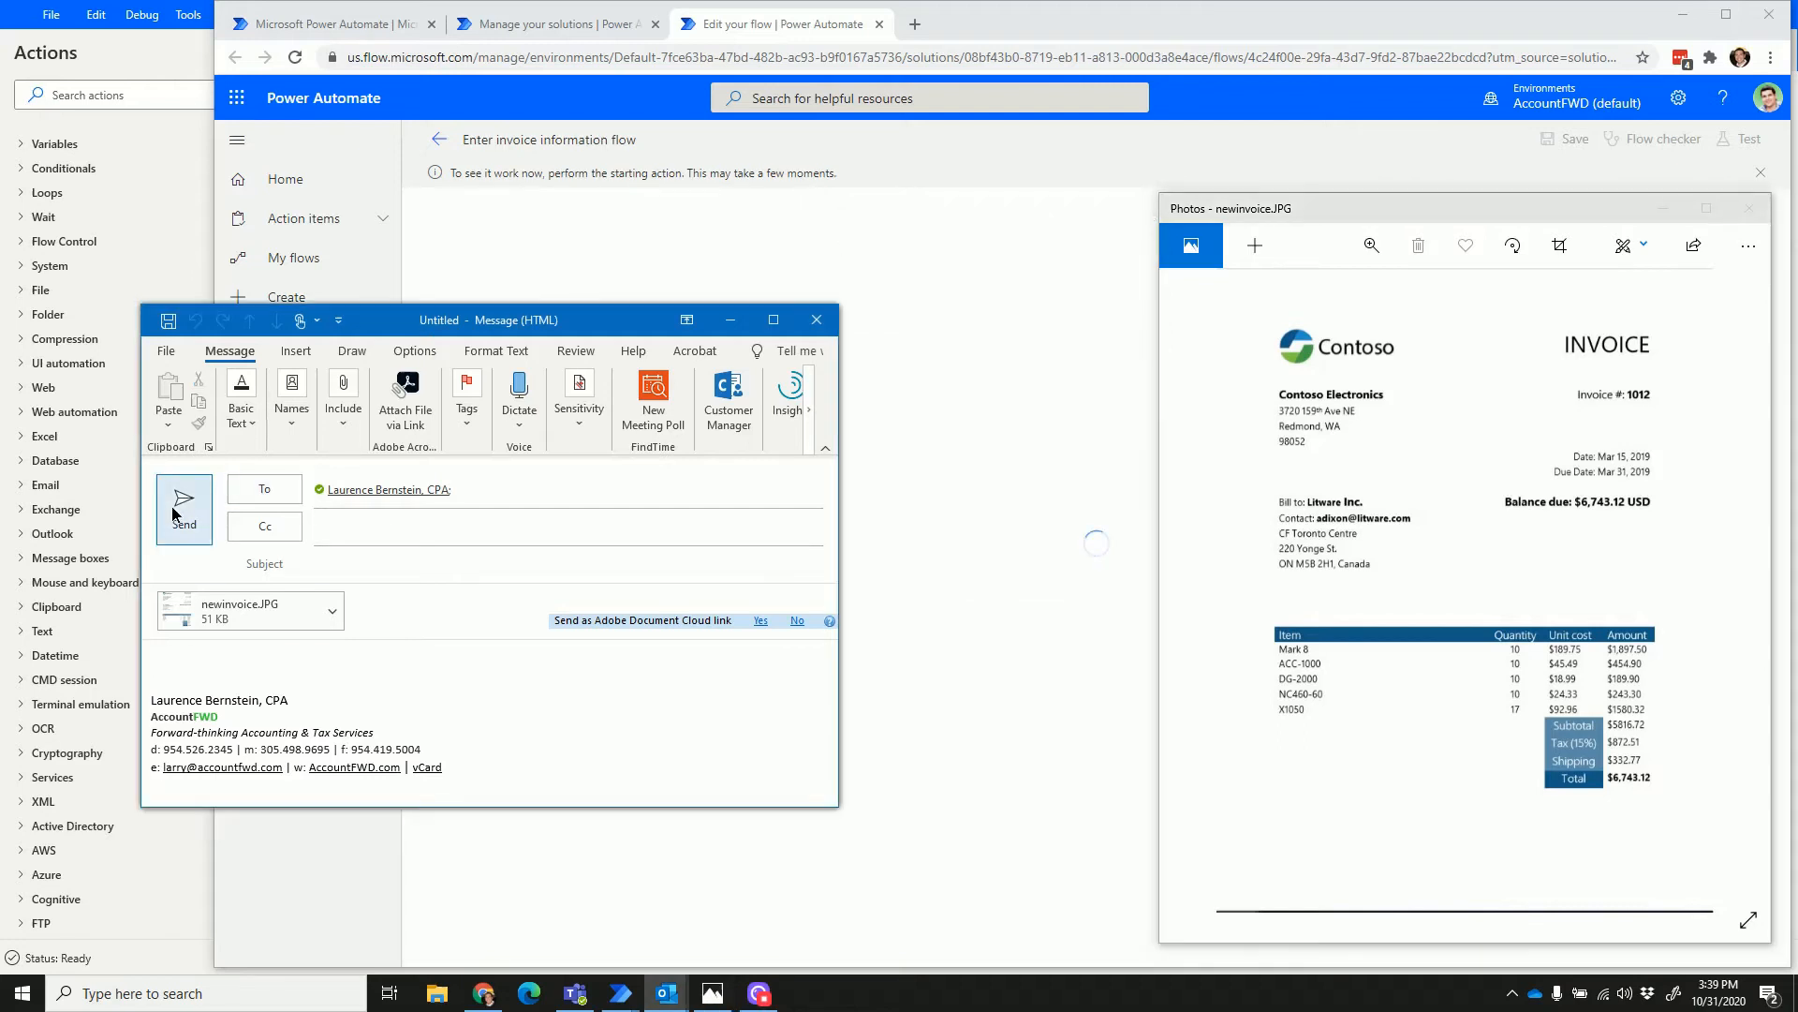
Send the Outlook email with subject 'new invoice' and watch the flow run start.
{"action": "left_click", "coordinate": [183, 511]}
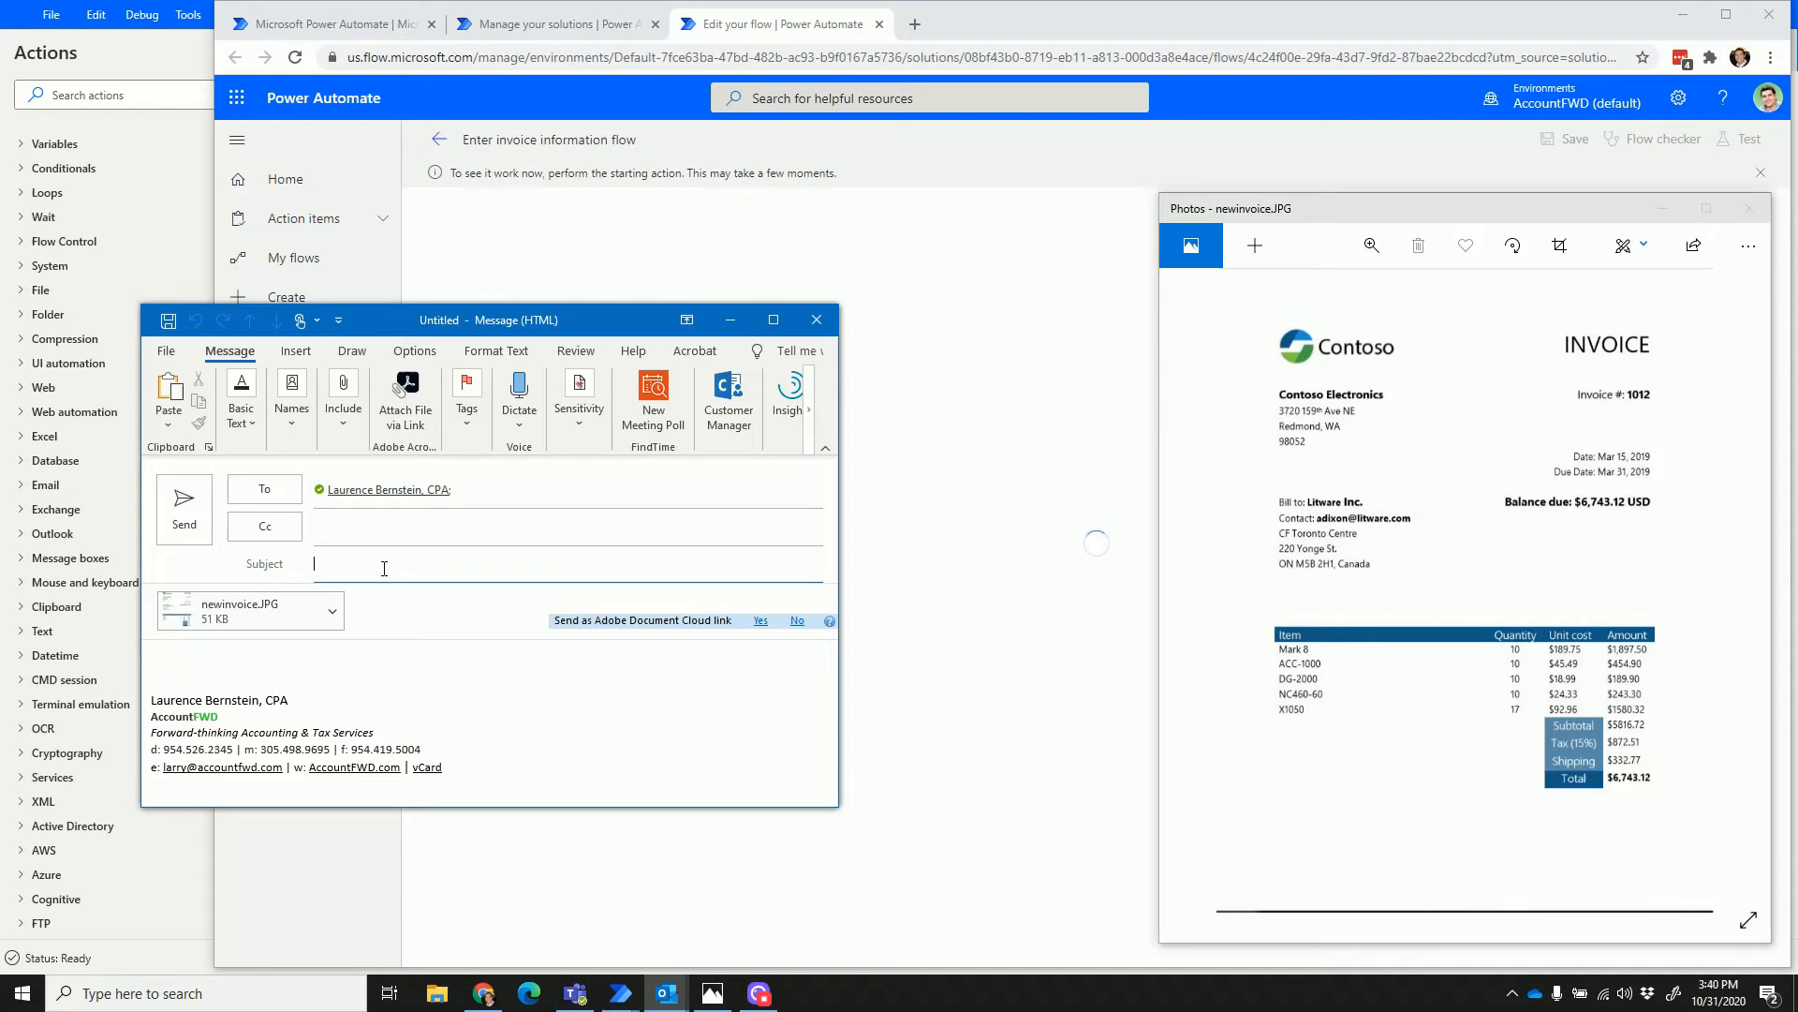
{"action": "type", "text": "new invoice"}
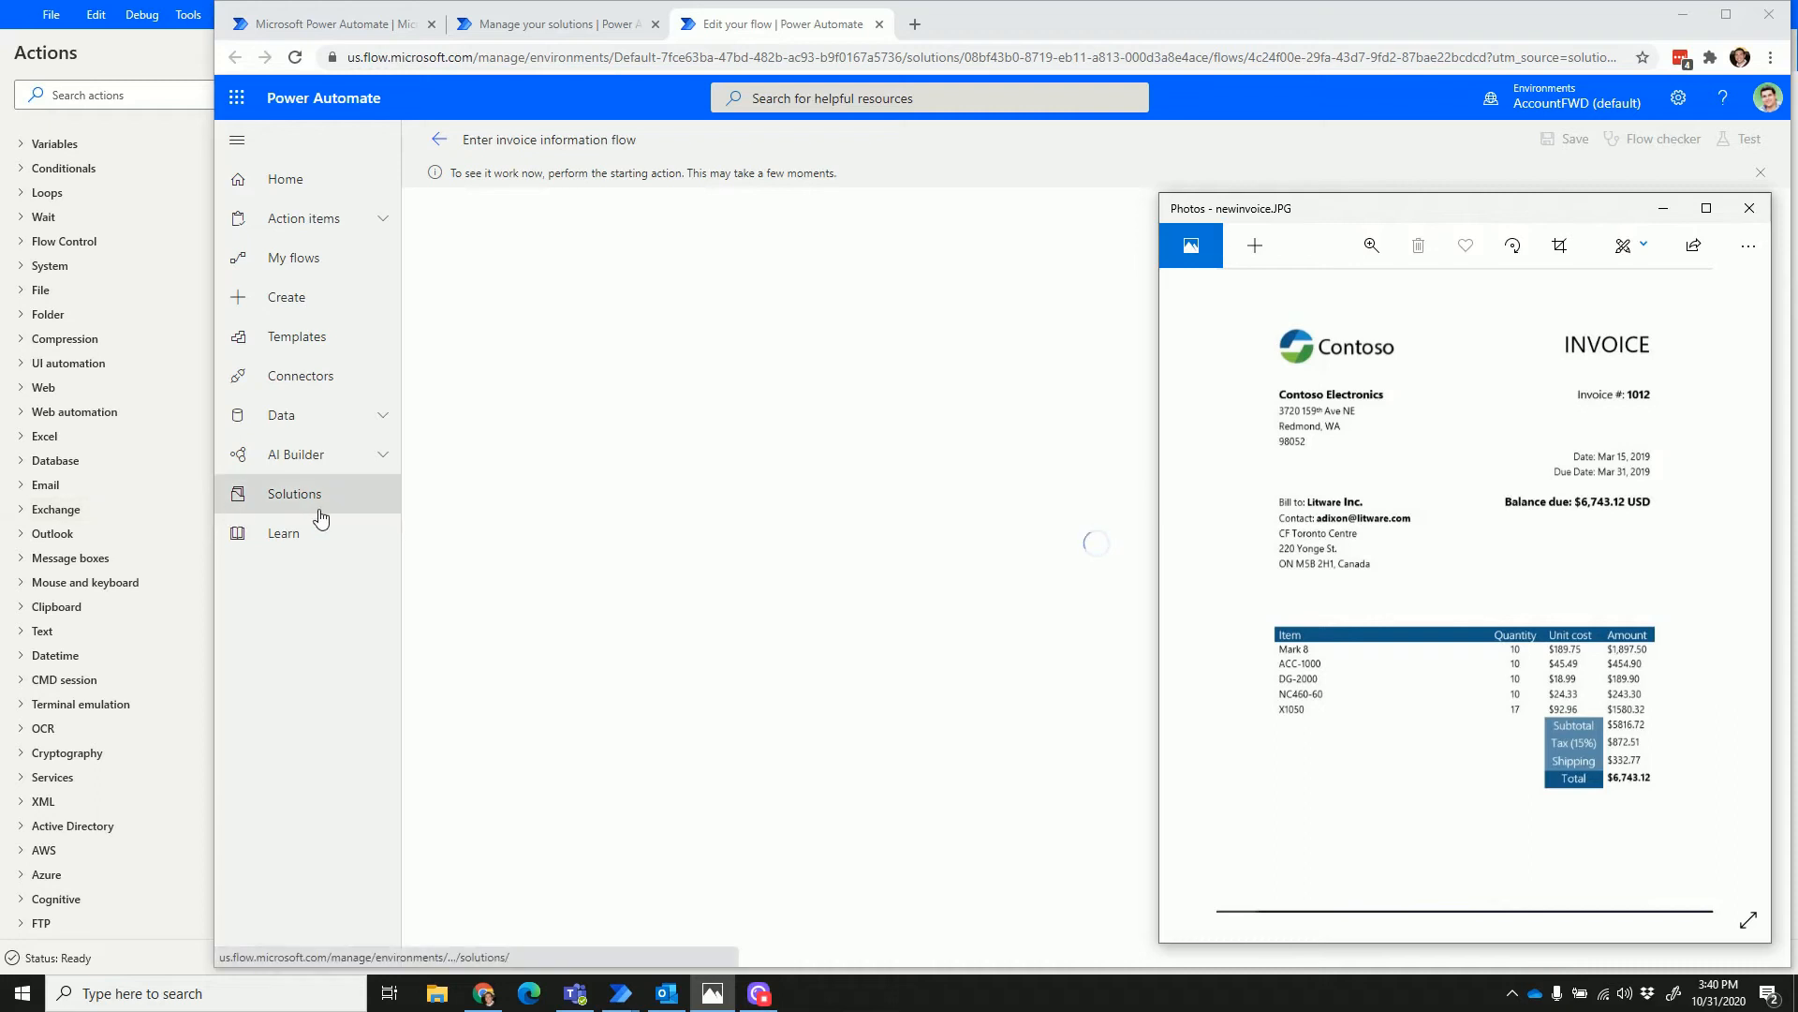
{"action": "mouse_move", "coordinate": [282, 532]}
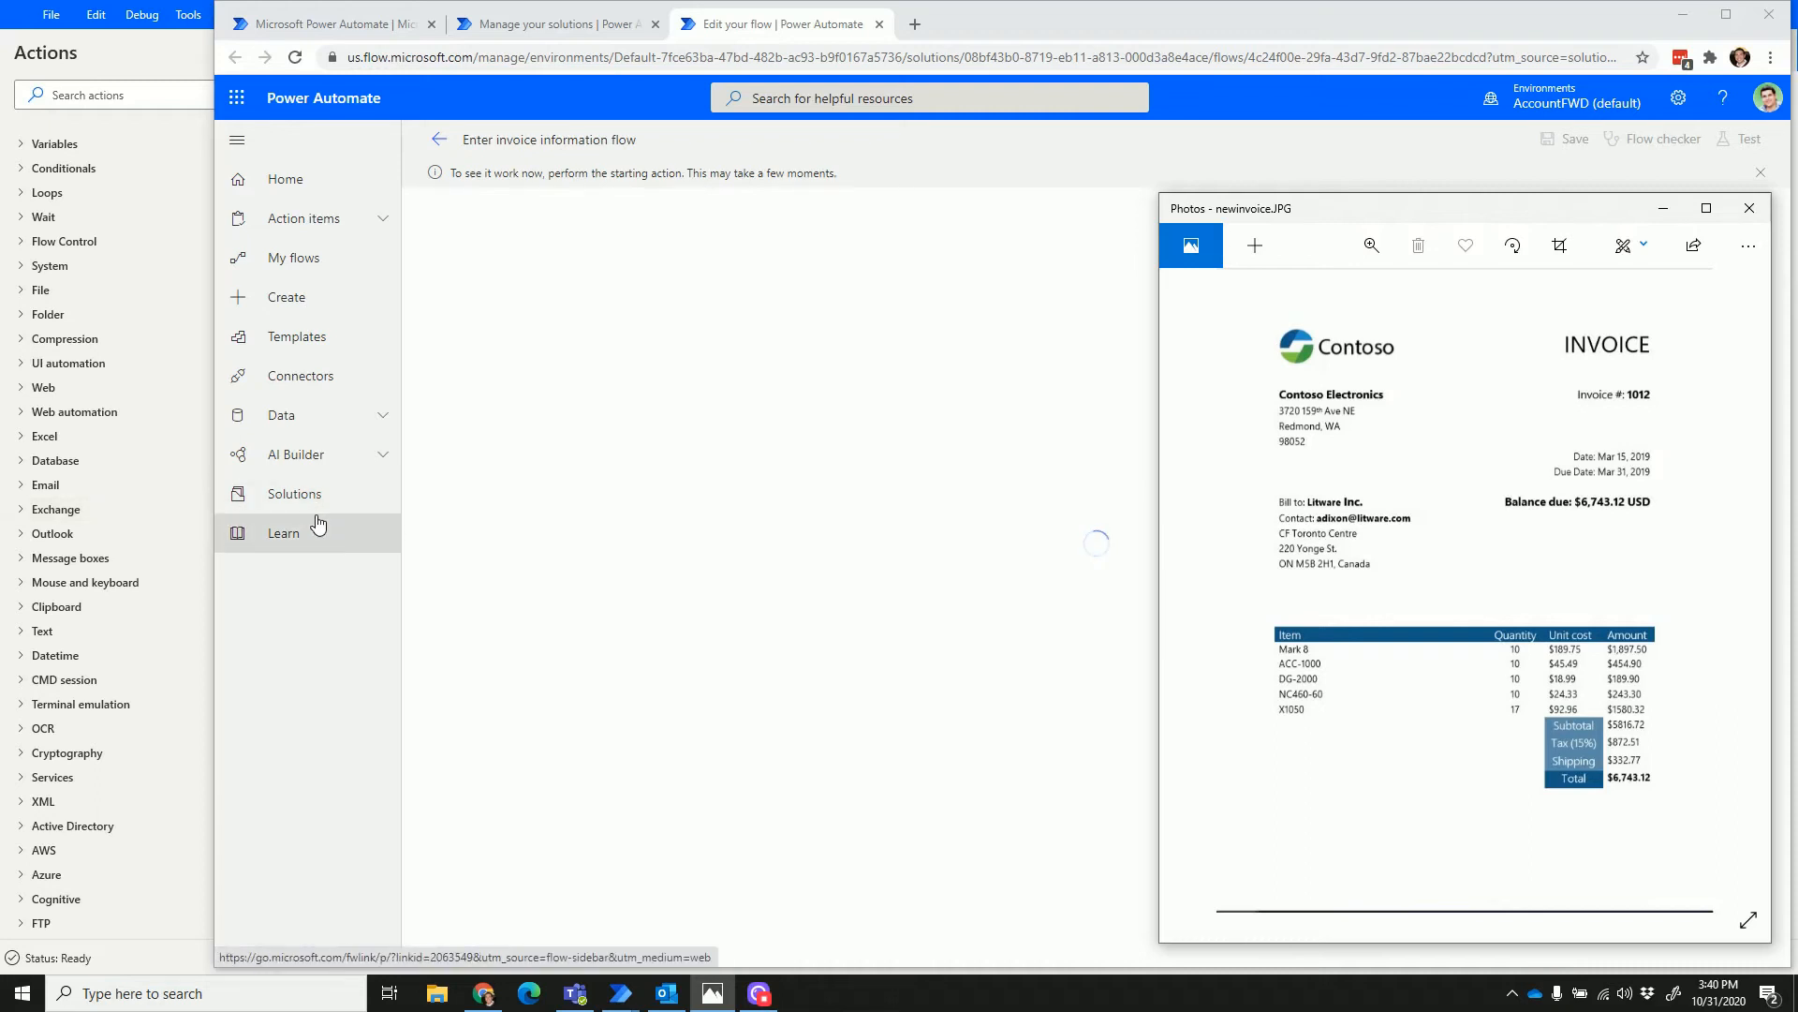
{"action": "left_click", "coordinate": [1742, 138]}
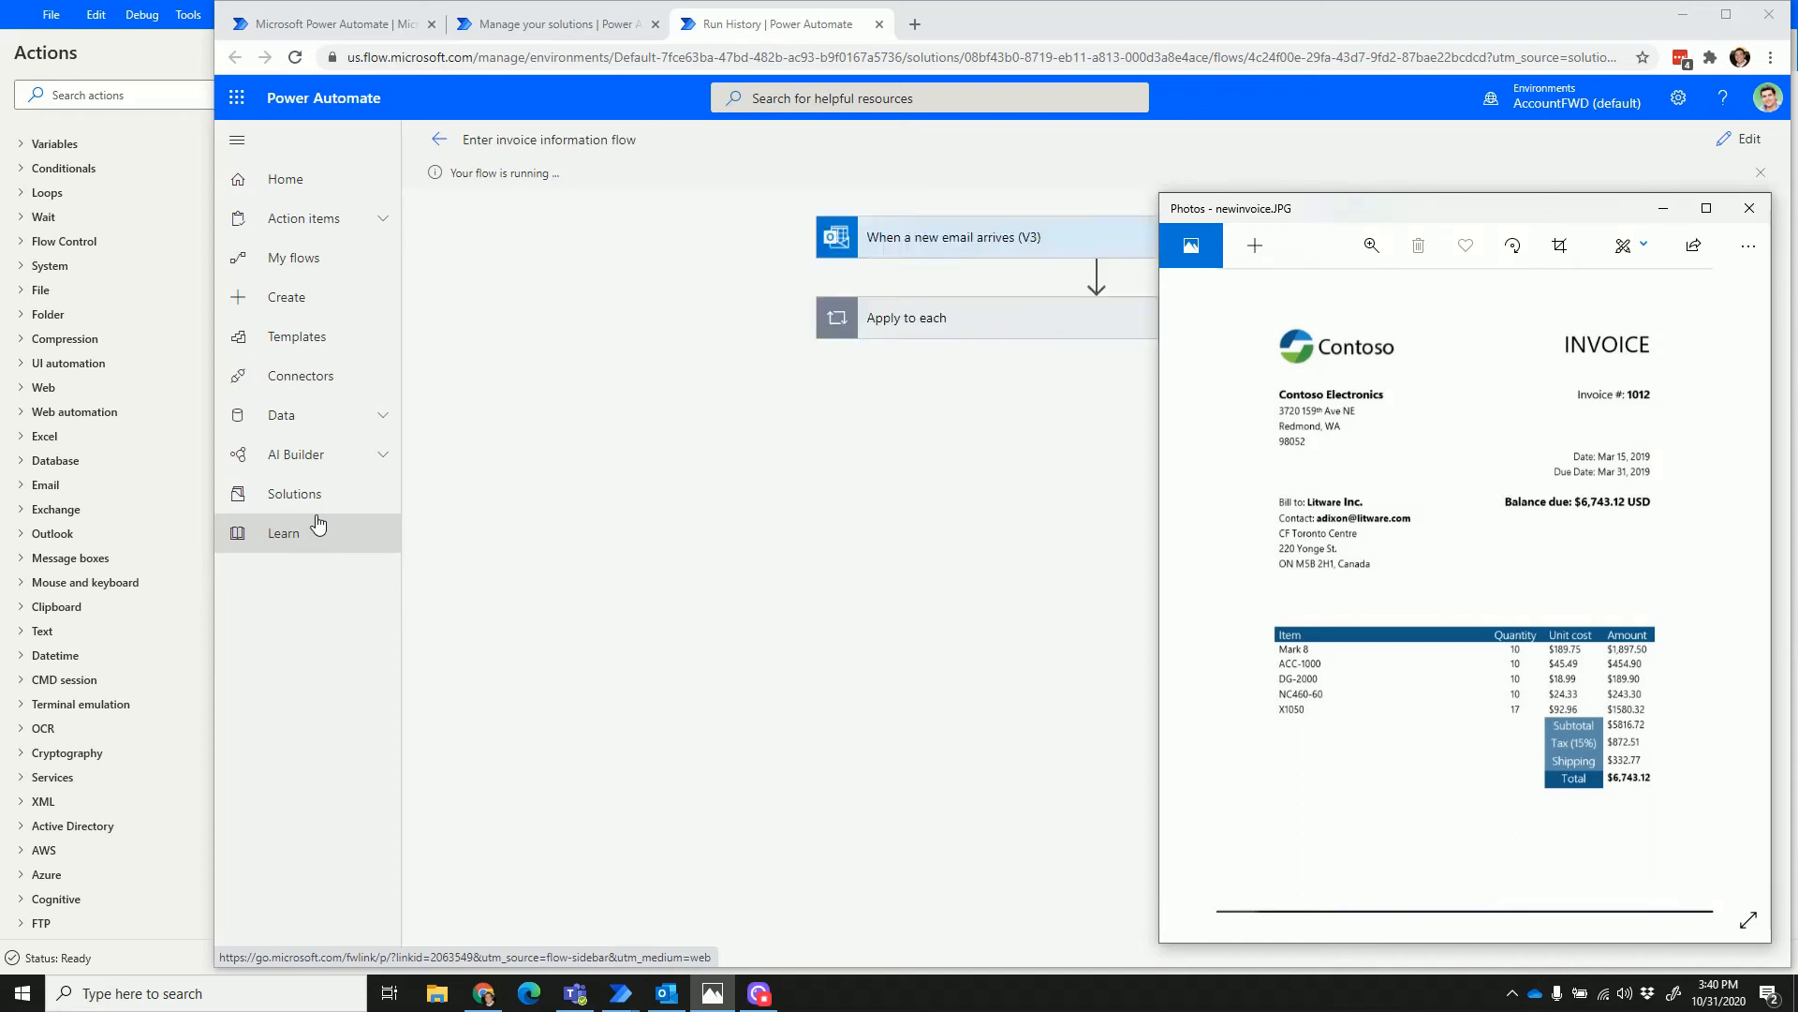
{"action": "mouse_move", "coordinate": [1262, 210]}
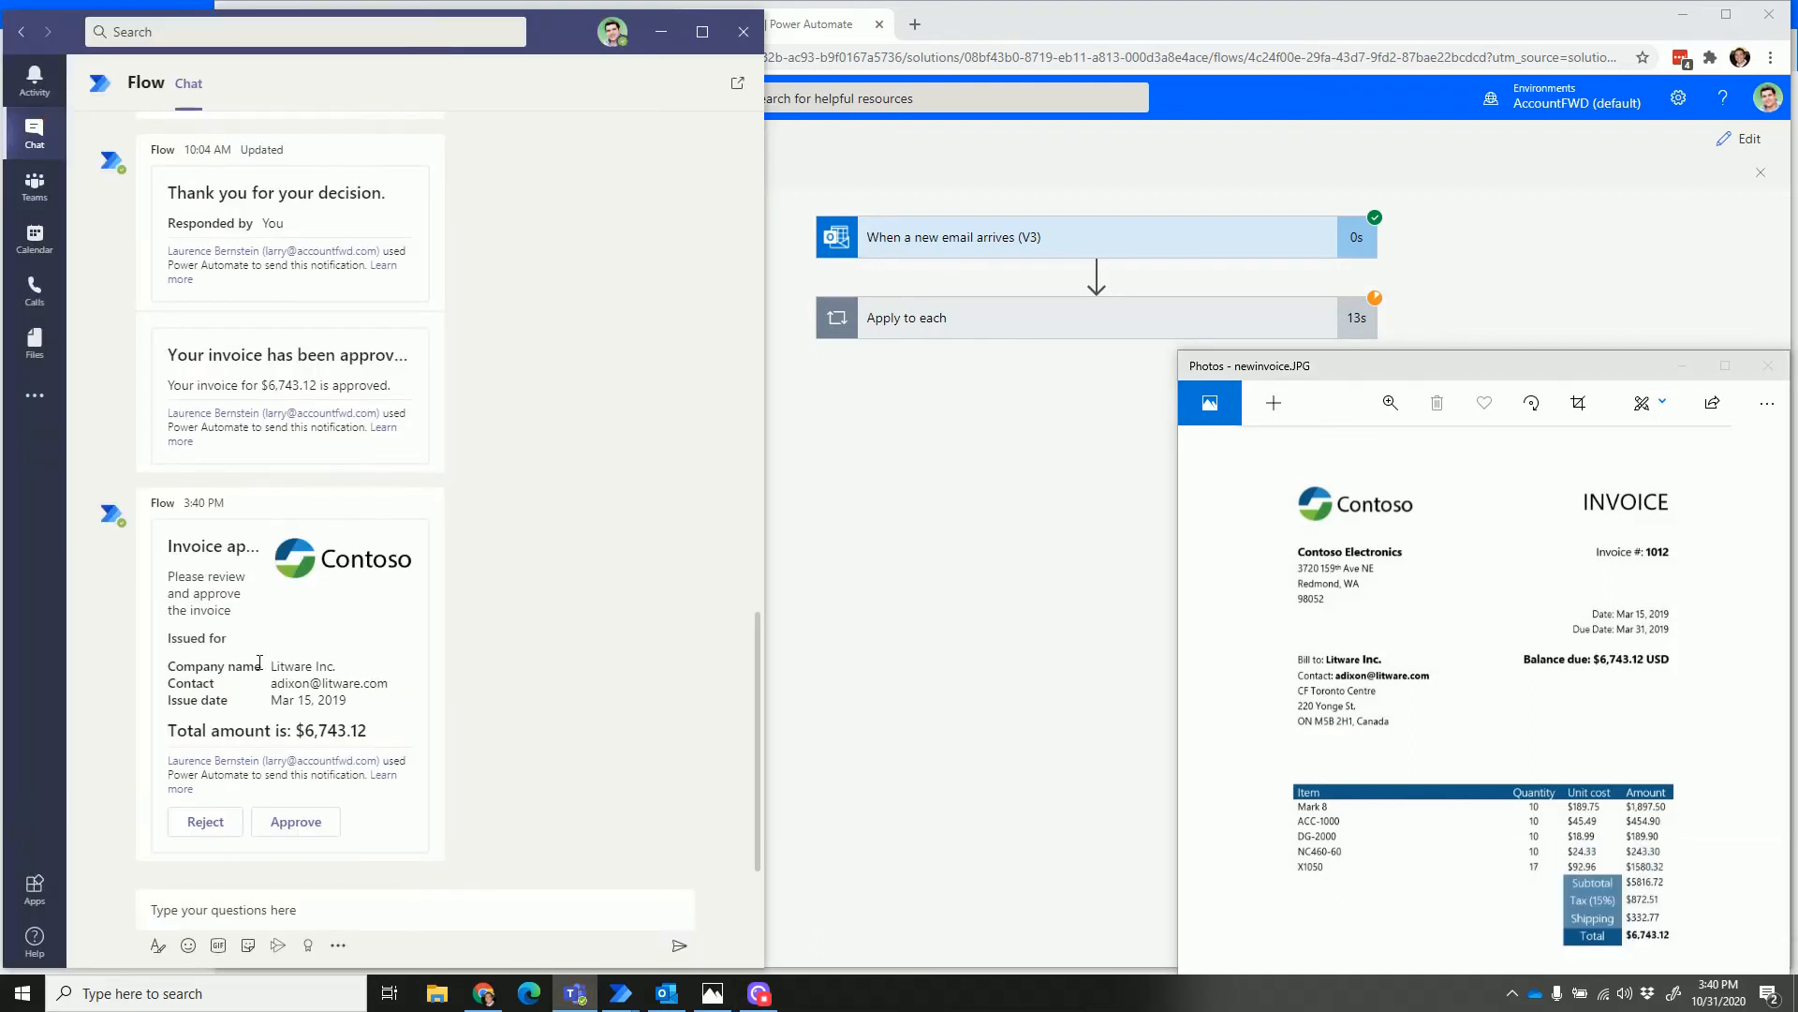
Approve the Litware Inc. $6,743.12 invoice card in Teams and submit.
{"action": "double_click", "coordinate": [301, 665]}
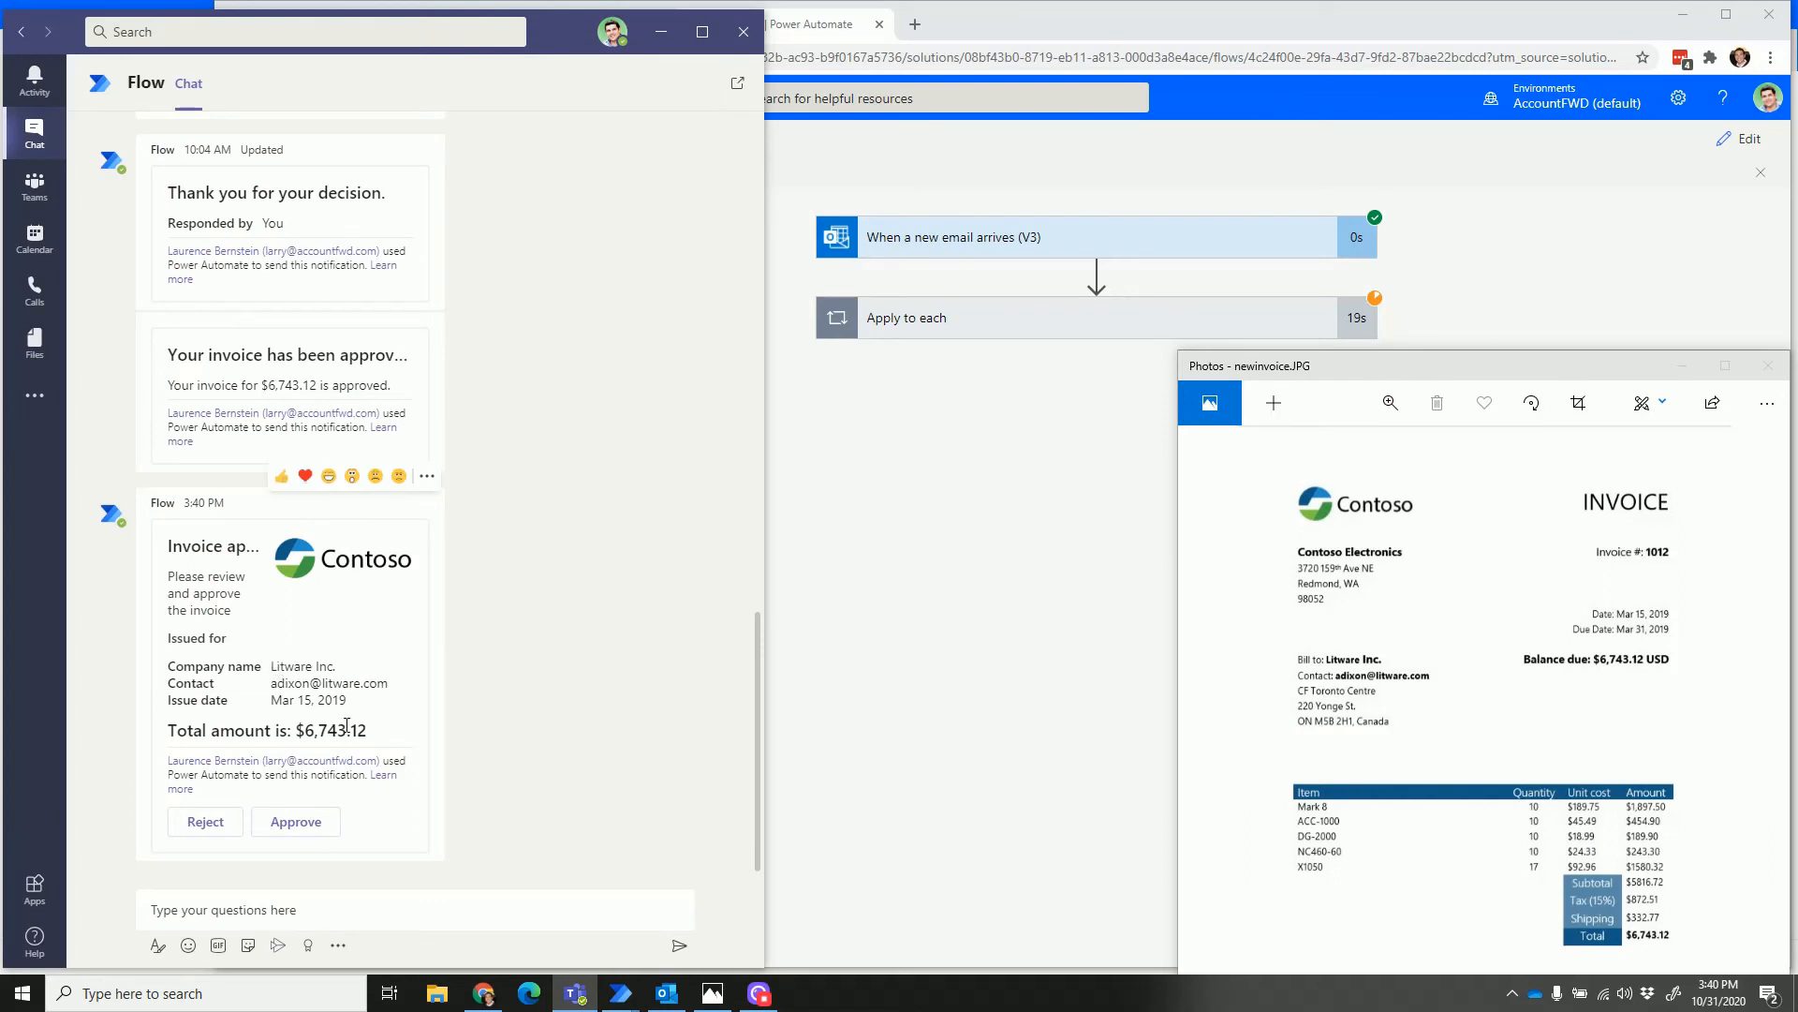
{"action": "left_click", "coordinate": [295, 821]}
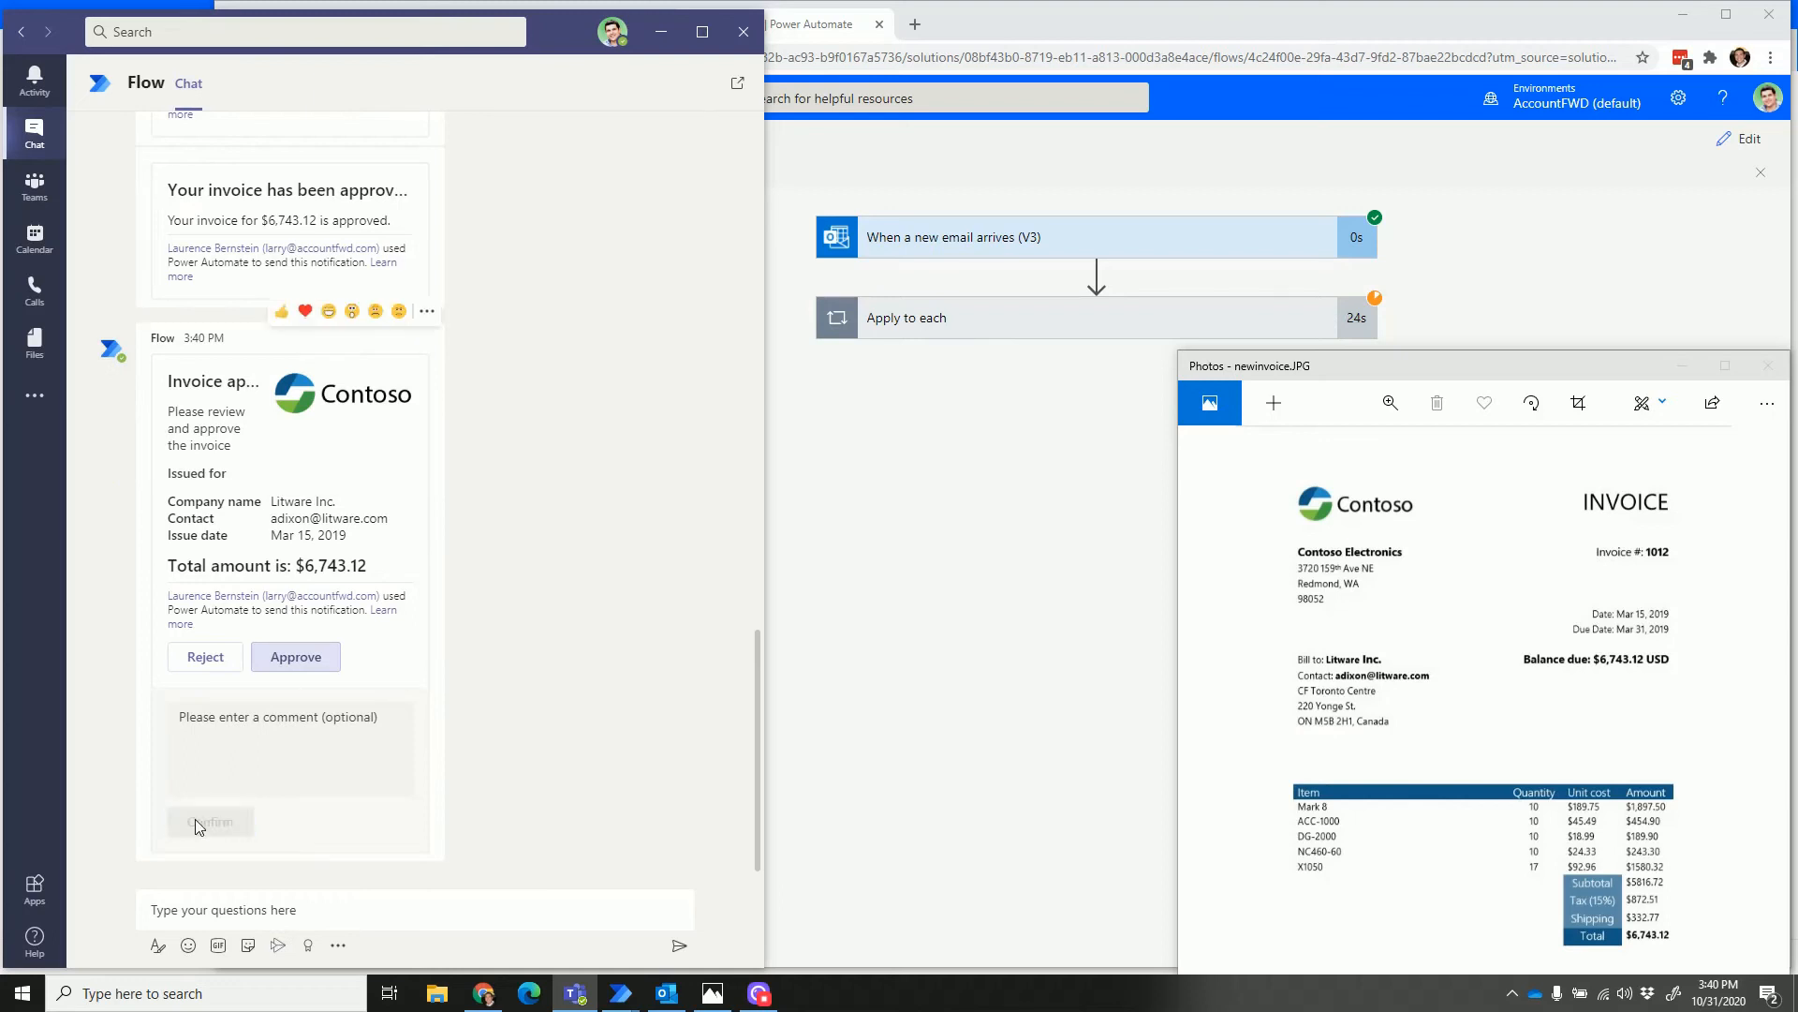
{"action": "left_click", "coordinate": [210, 822]}
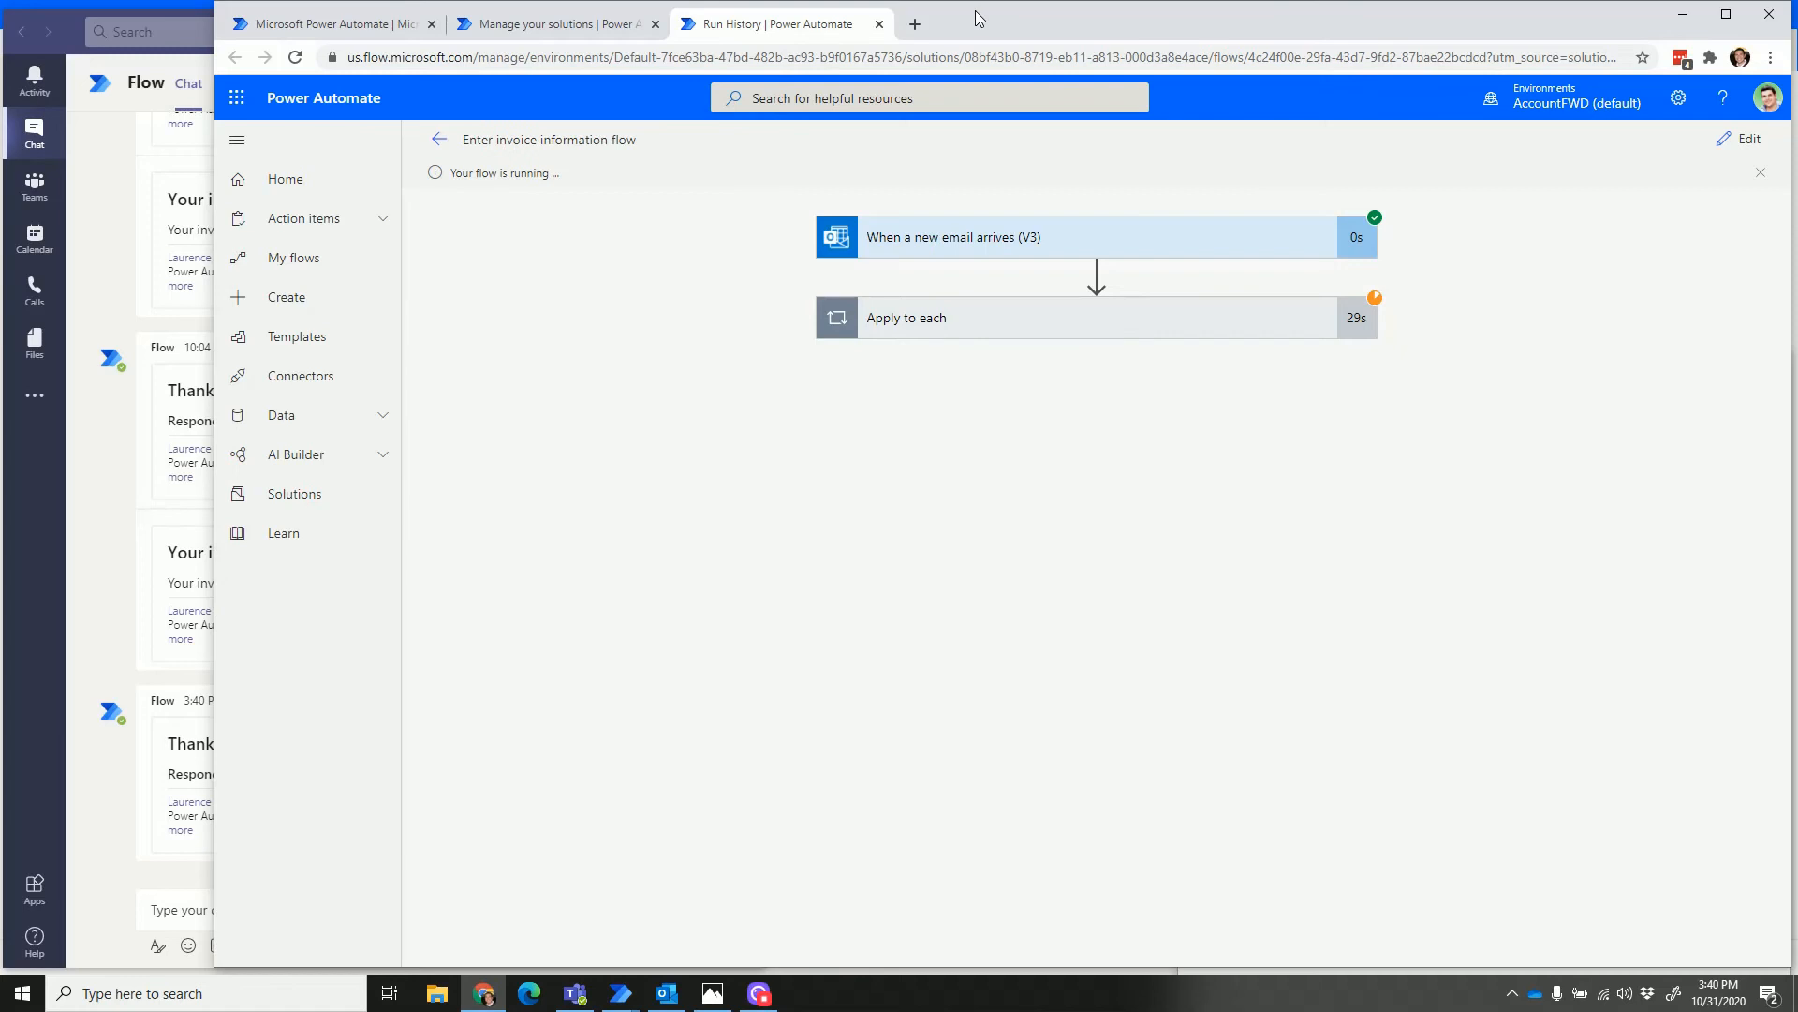
{"action": "mouse_move", "coordinate": [360, 829]}
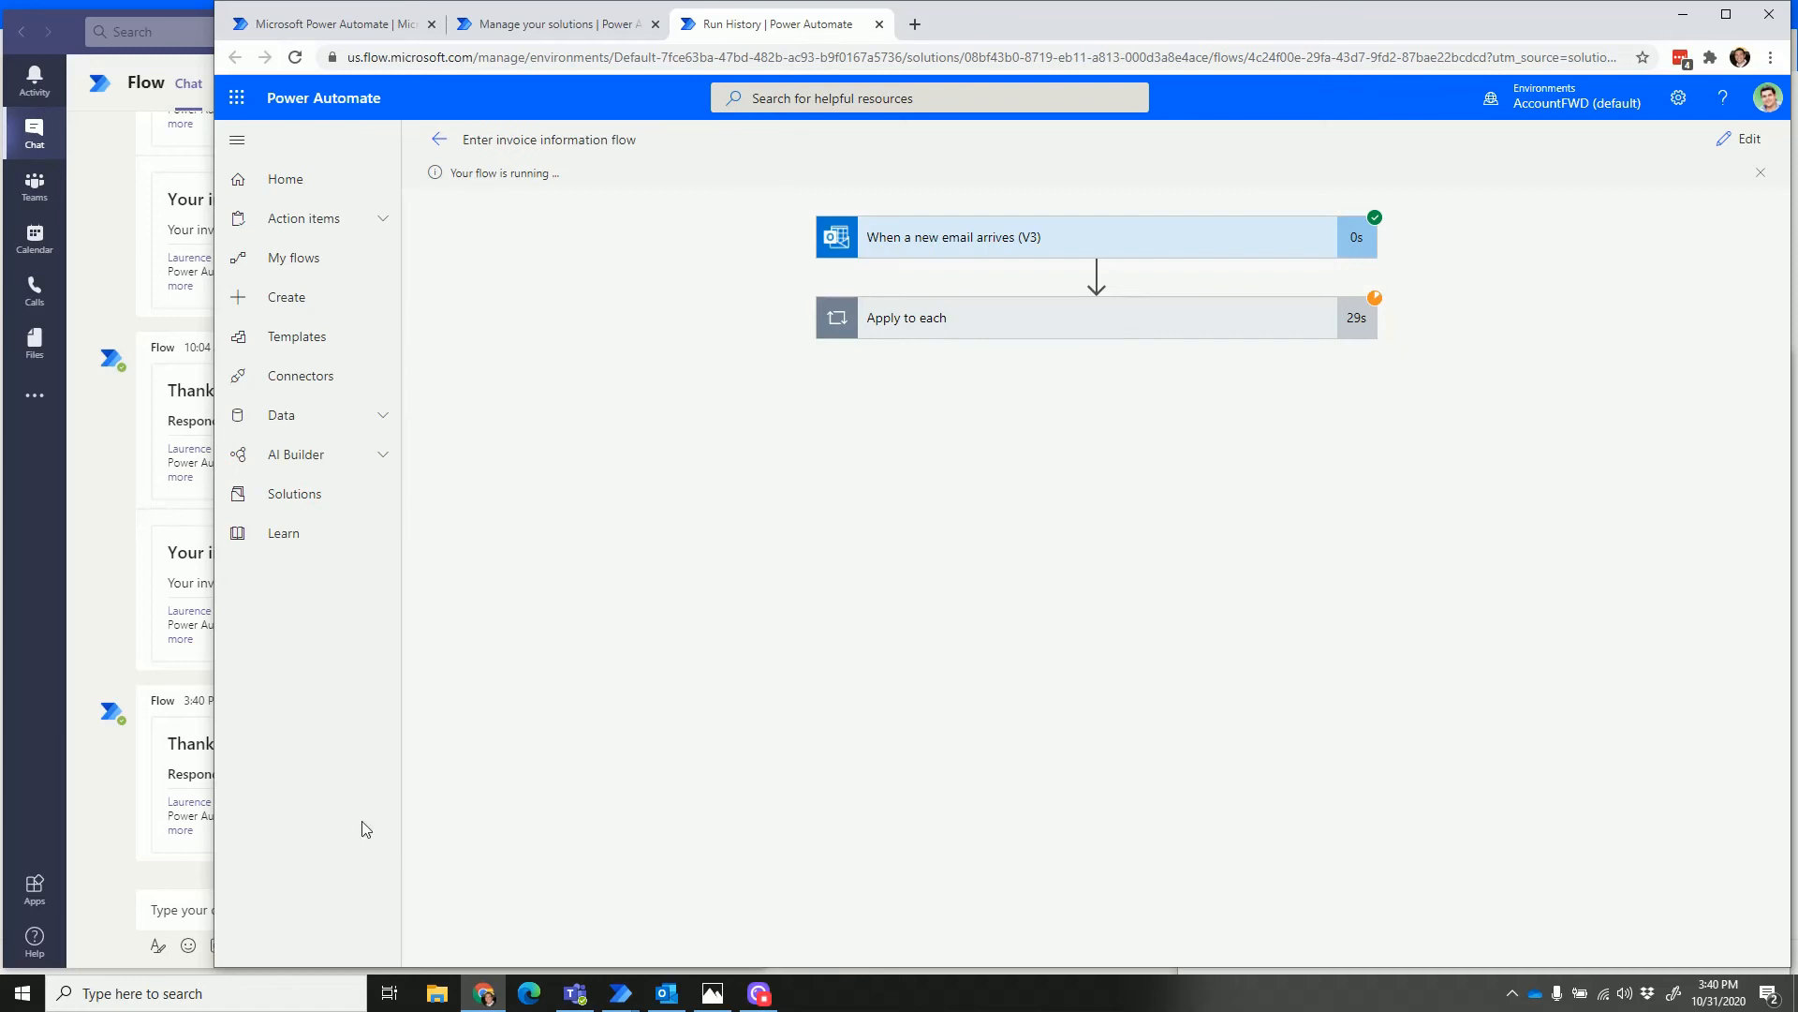
{"action": "left_click", "coordinate": [711, 993]}
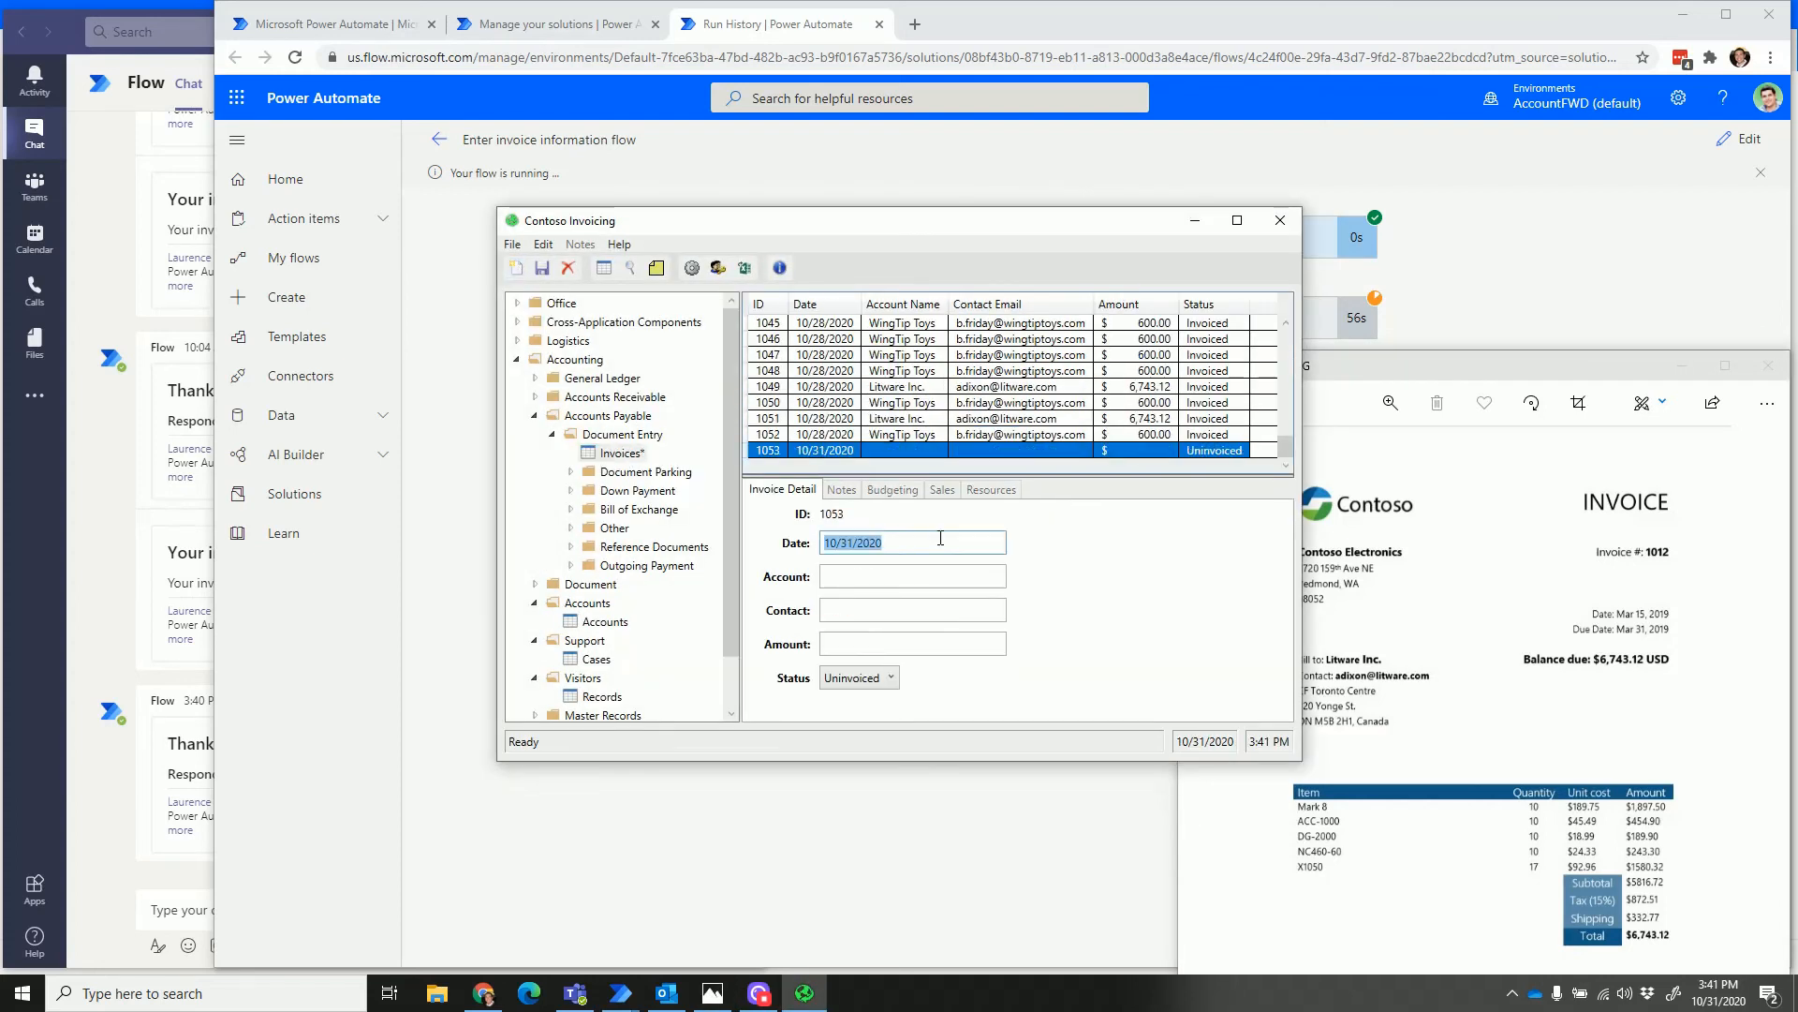
Fill the Invoice Detail date and amount fields for record 1053.
{"action": "left_click", "coordinate": [911, 574]}
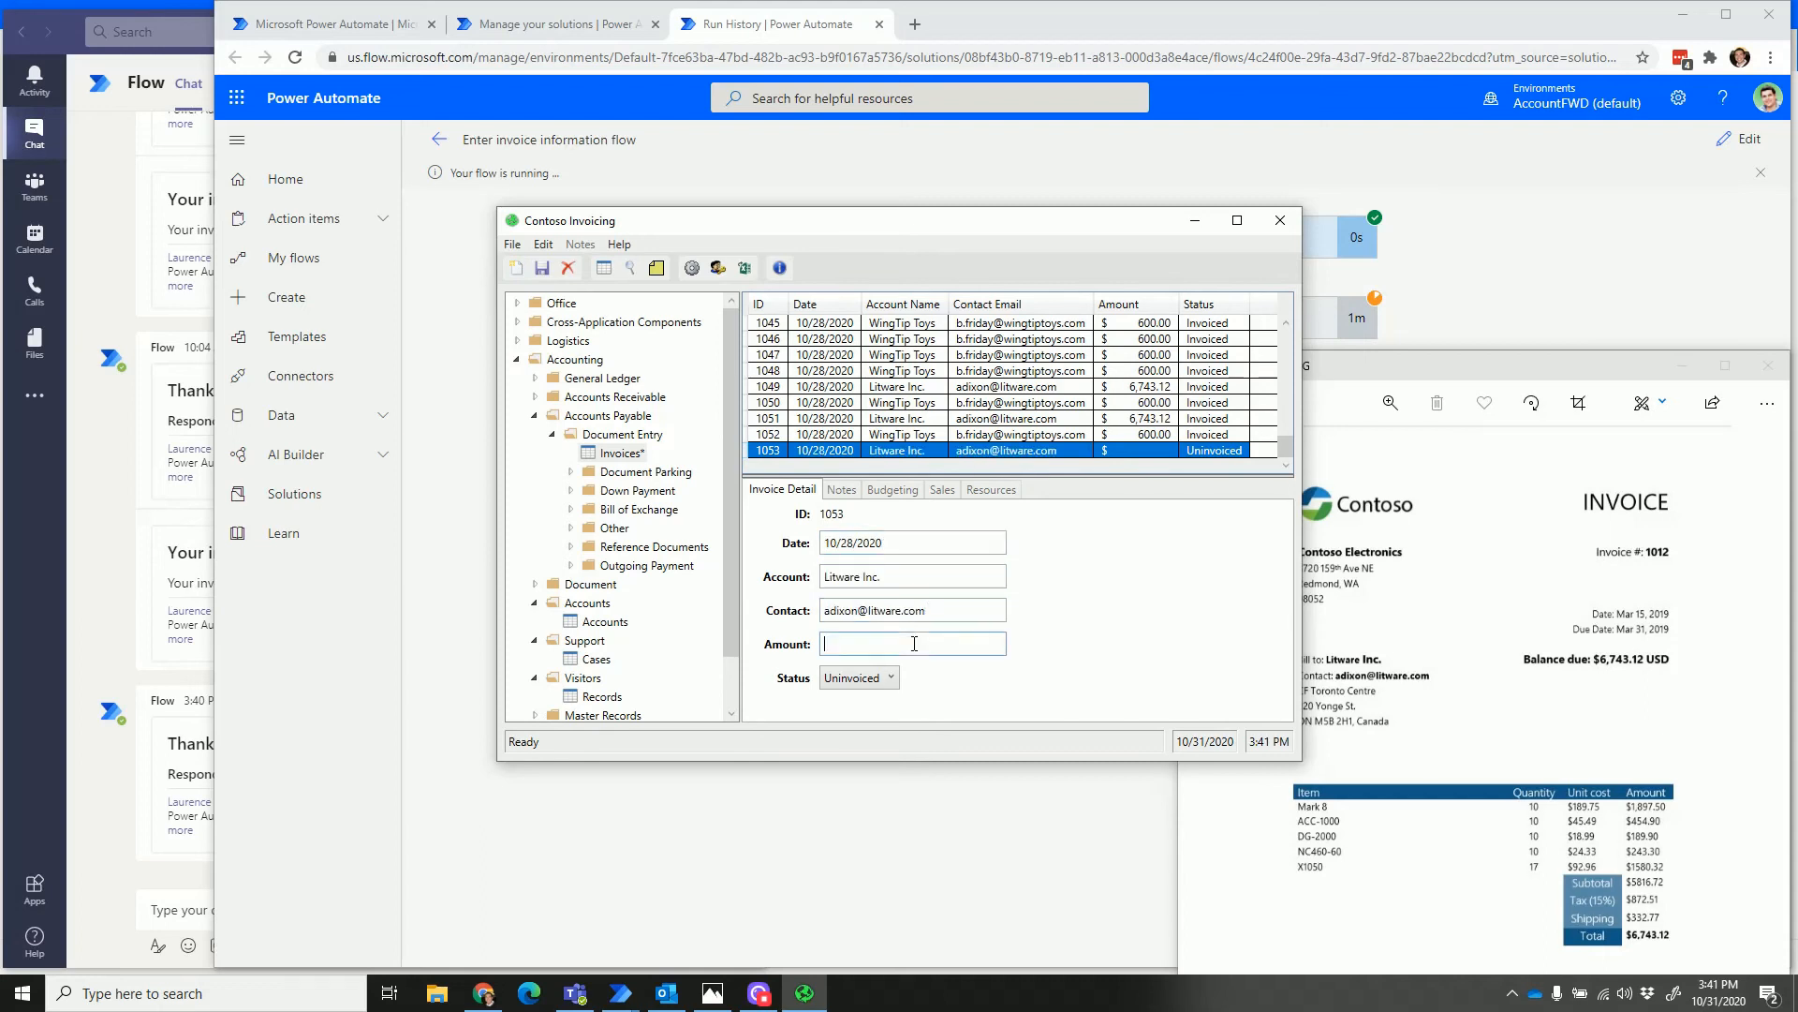
{"action": "left_click", "coordinate": [541, 267]}
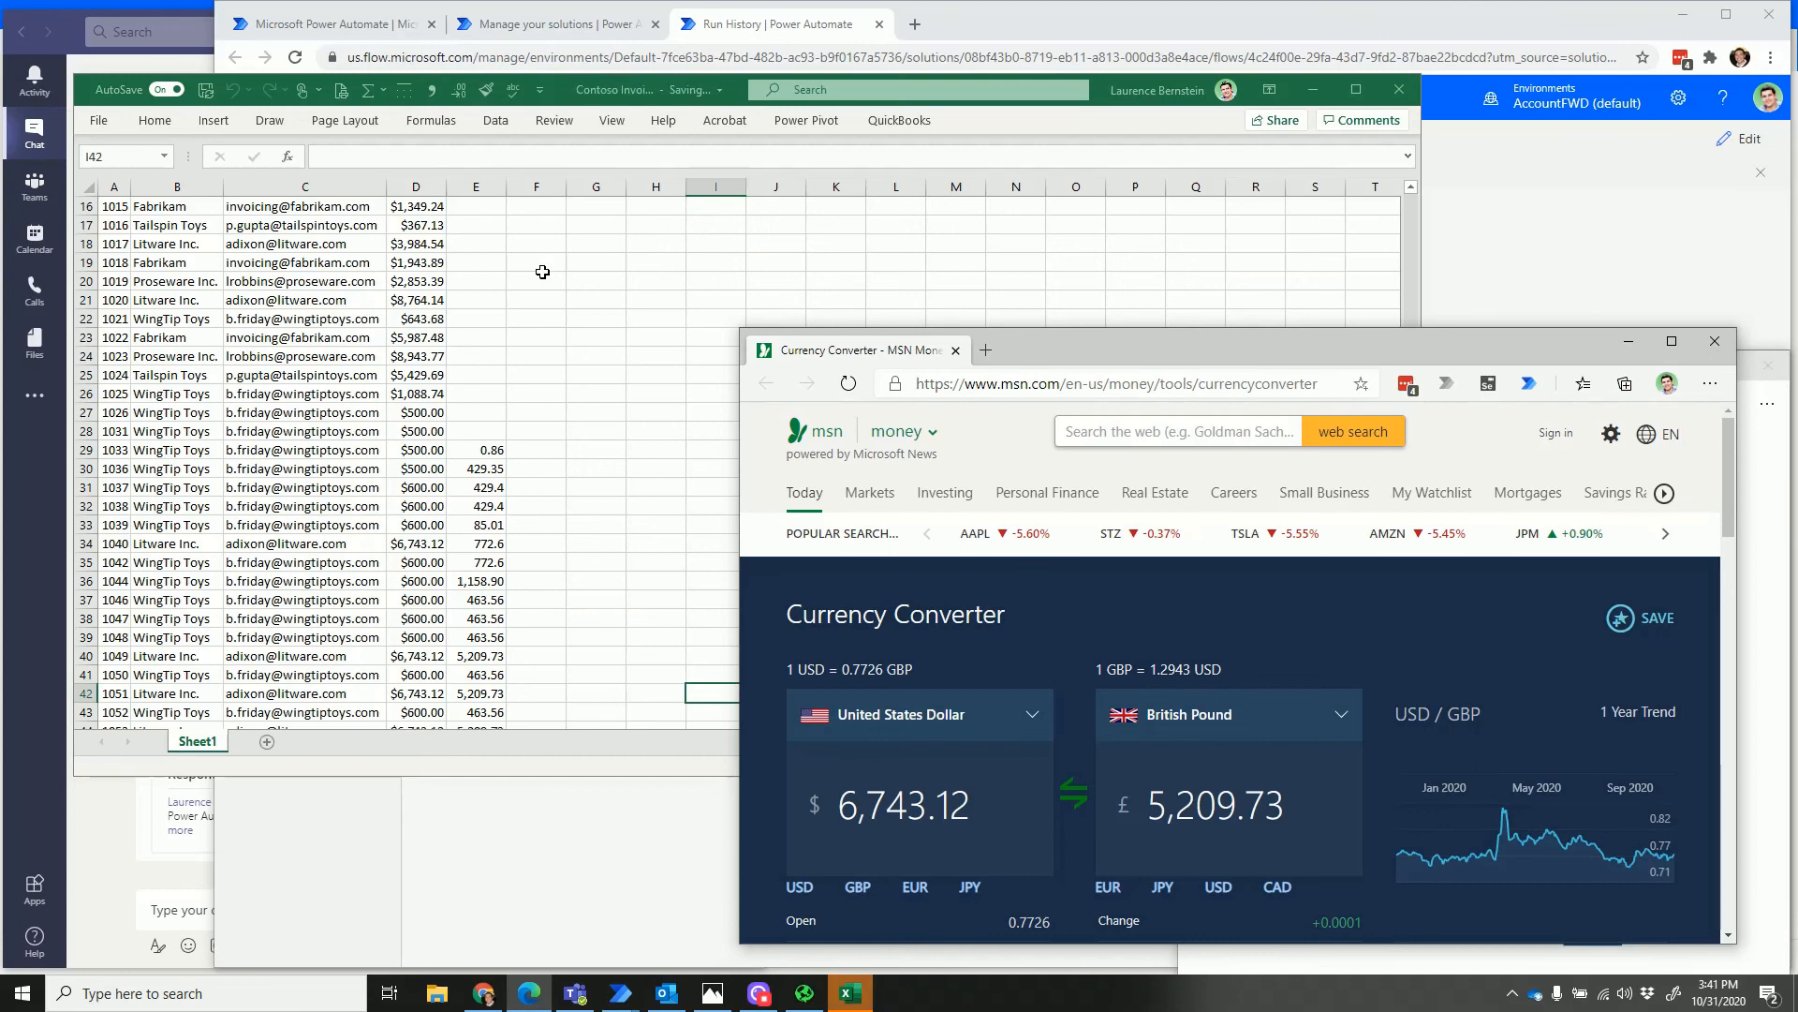
Check row 44 logs invoice 1053 at $6,743.12 (5,209.73), then open the Teams notification.
{"action": "left_click", "coordinate": [536, 280]}
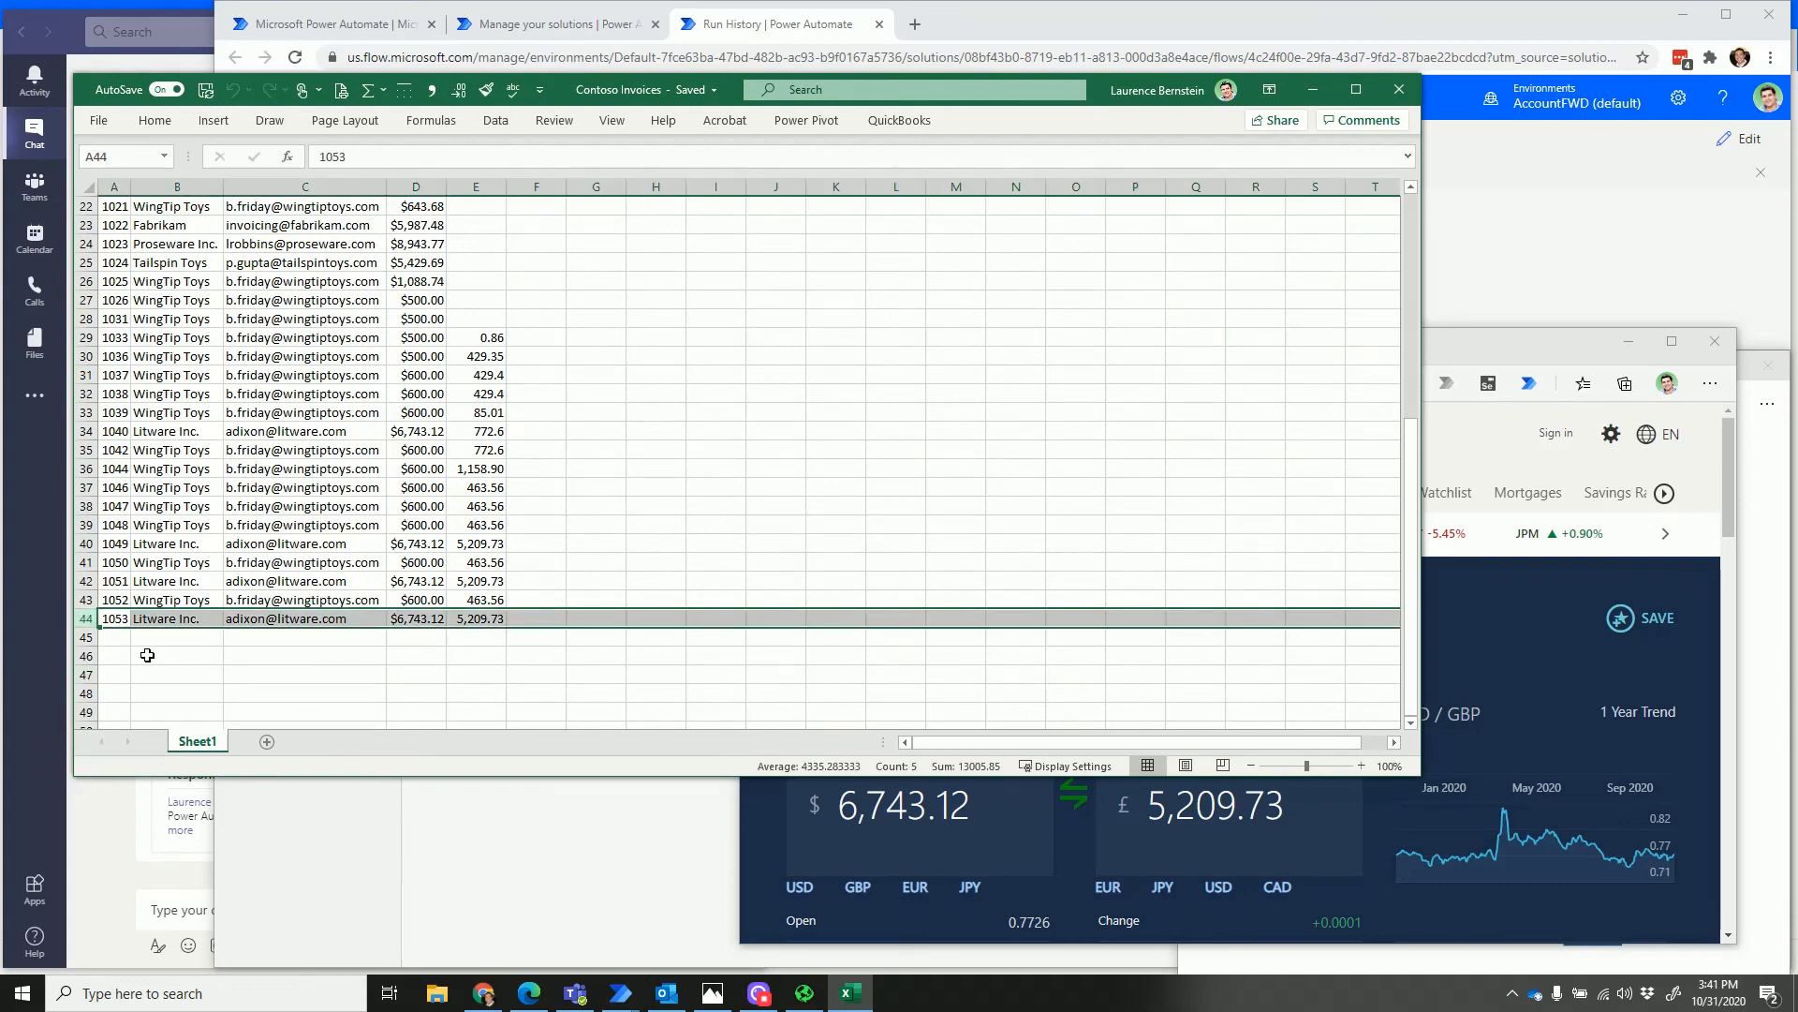
{"action": "left_click", "coordinate": [175, 655]}
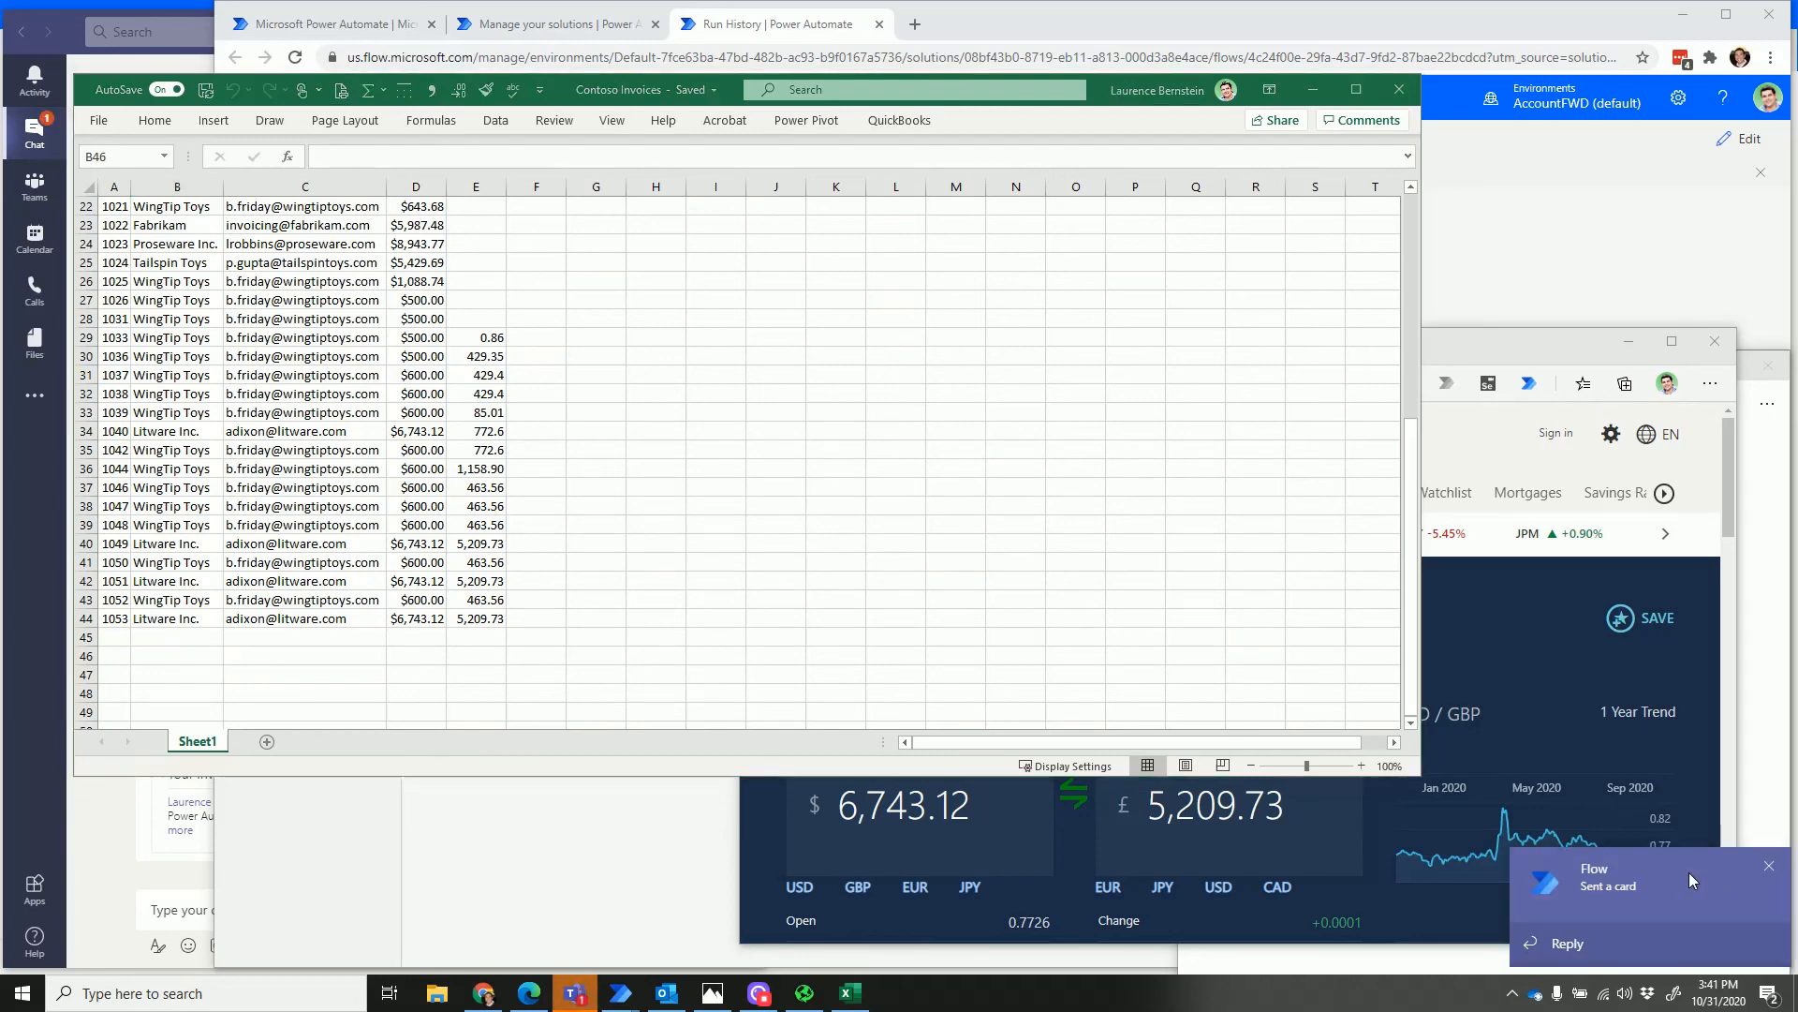
{"action": "left_click", "coordinate": [1607, 880]}
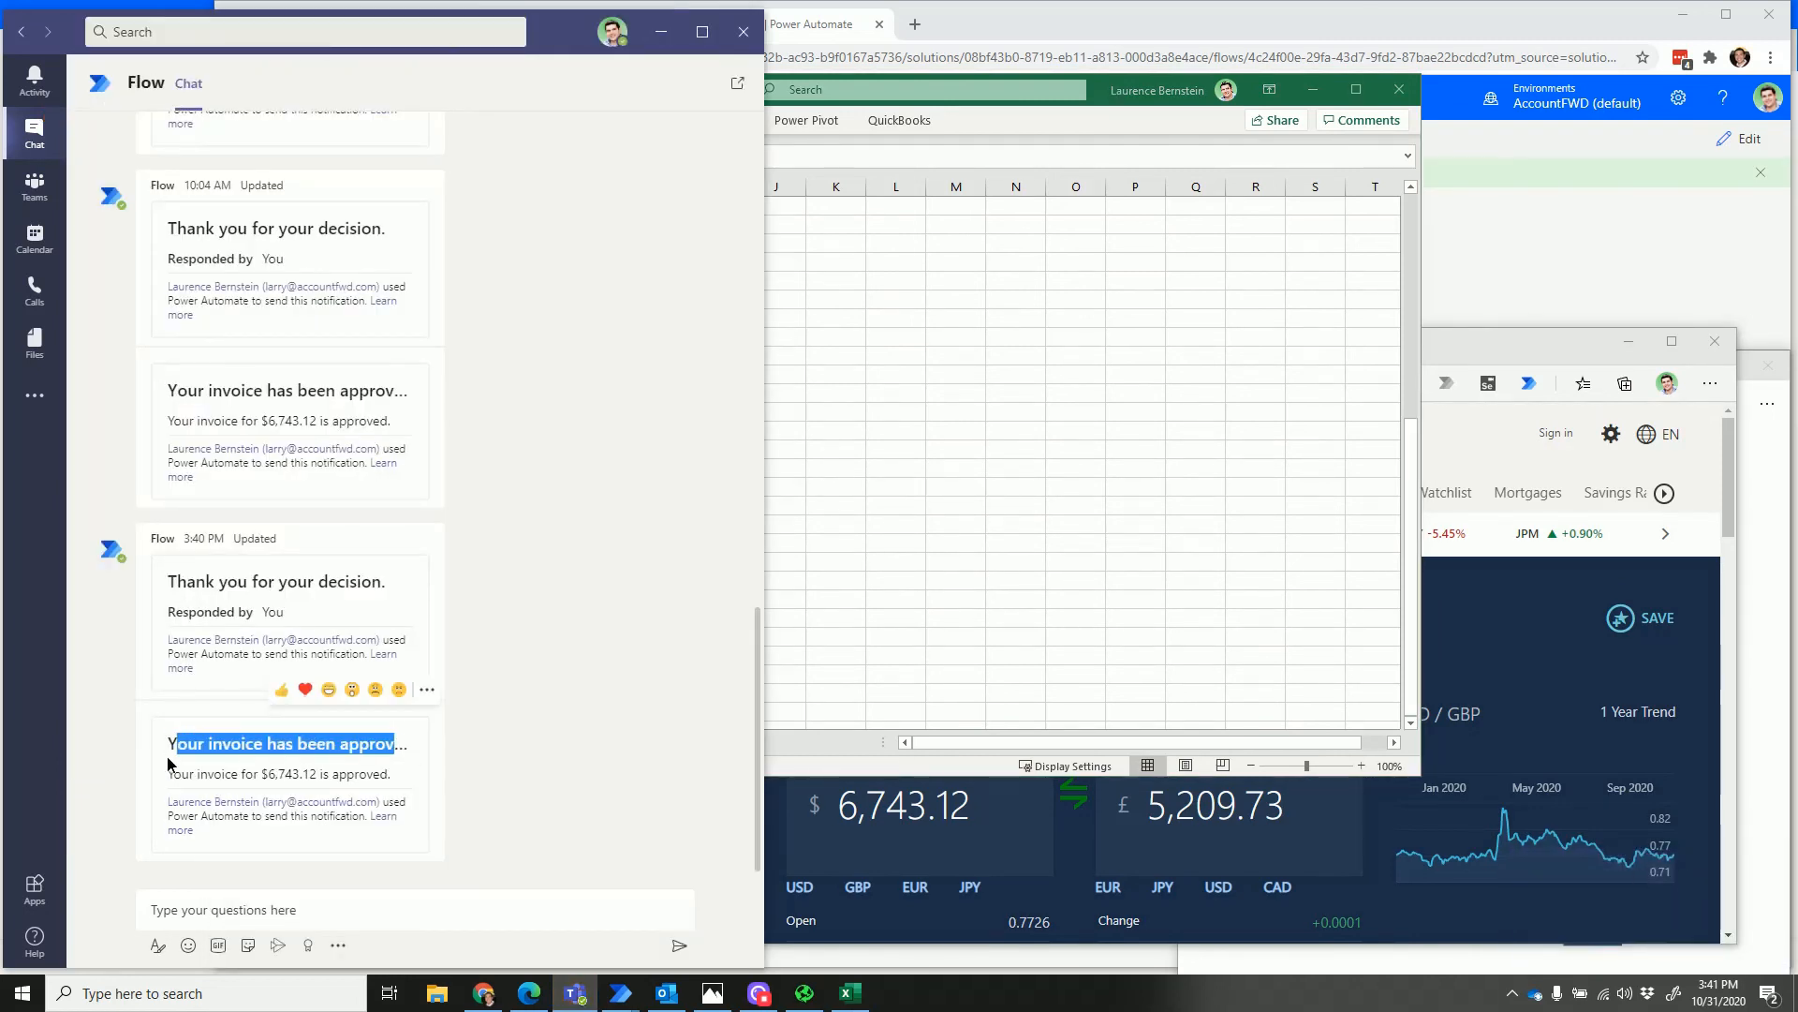